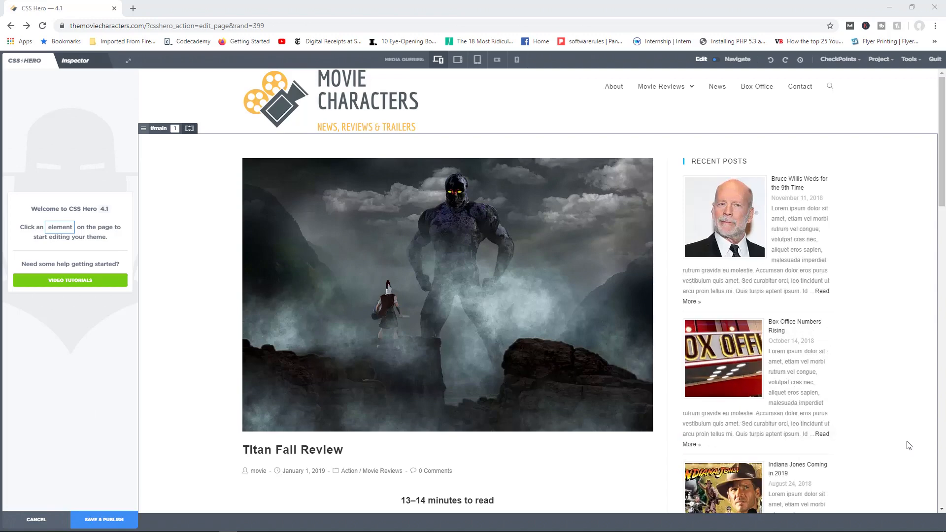
Step: Select the Titan Fall Review title and recolour its text to olive yellow rgb(187,181,31)
left_click(331, 219)
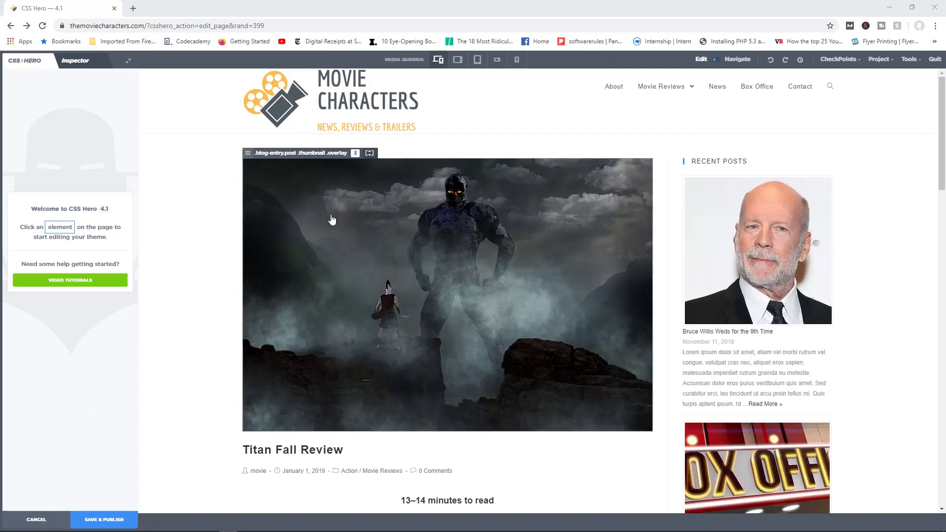
mouse_move(247, 244)
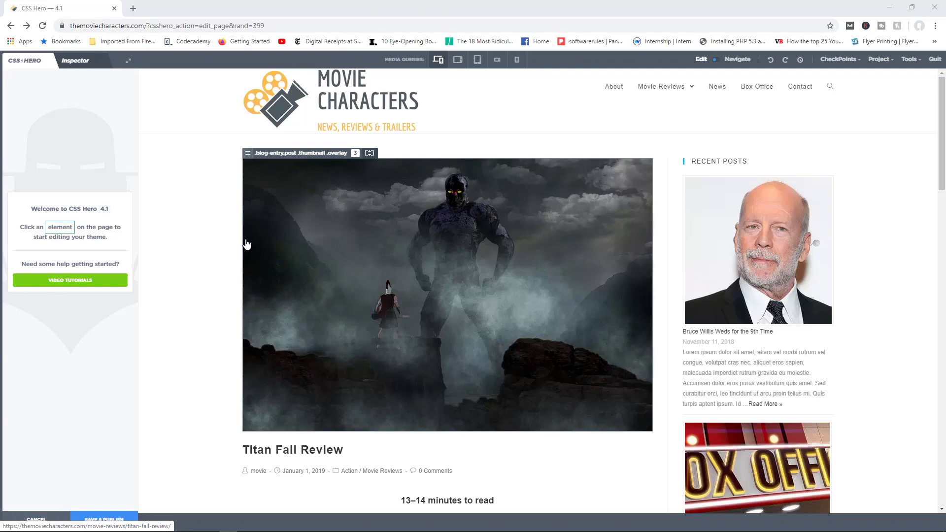
mouse_move(222, 245)
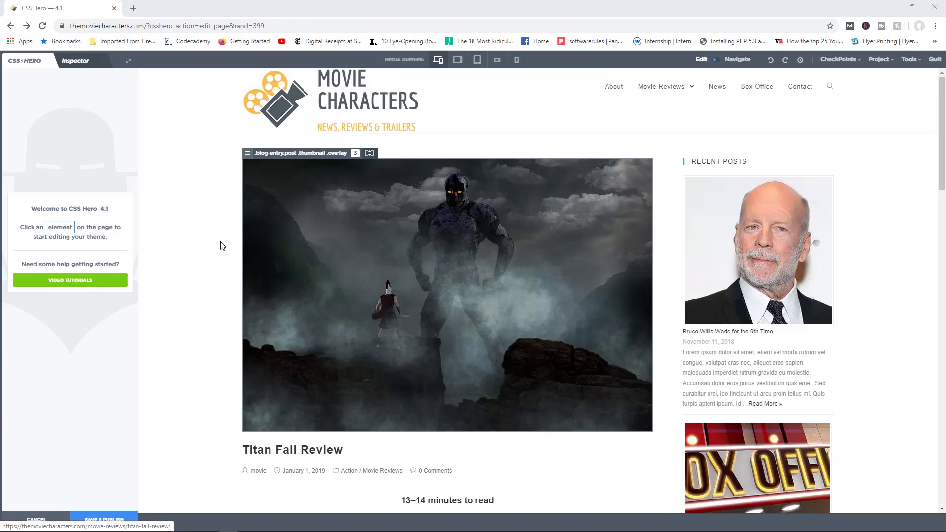
scroll("down", 3)
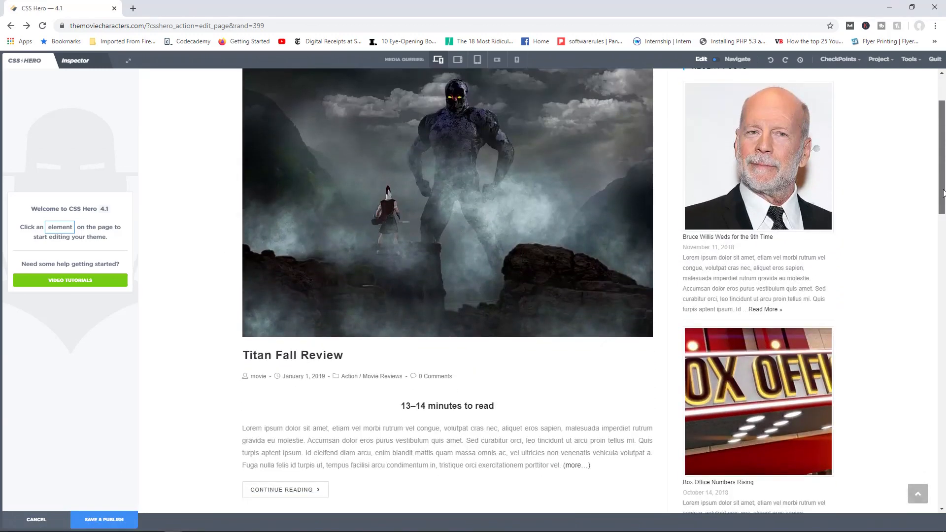
scroll("down", 3)
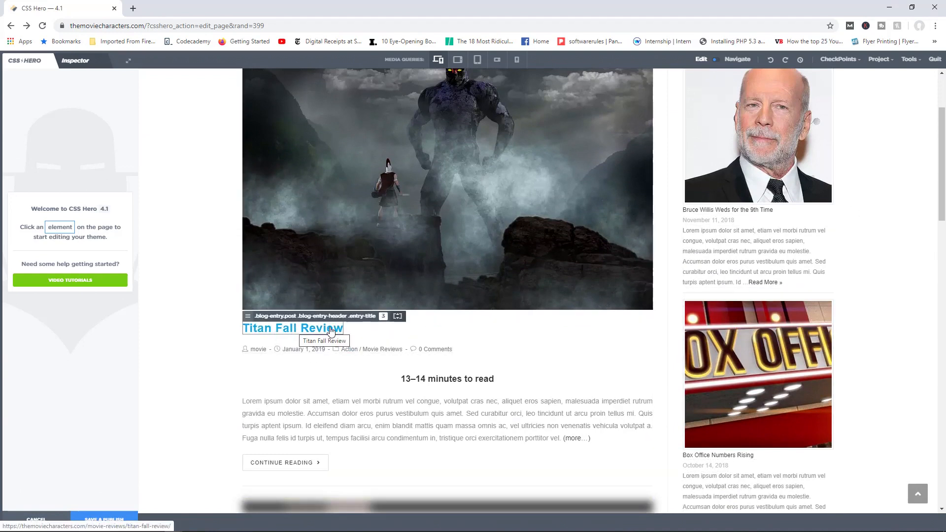
left_click(293, 327)
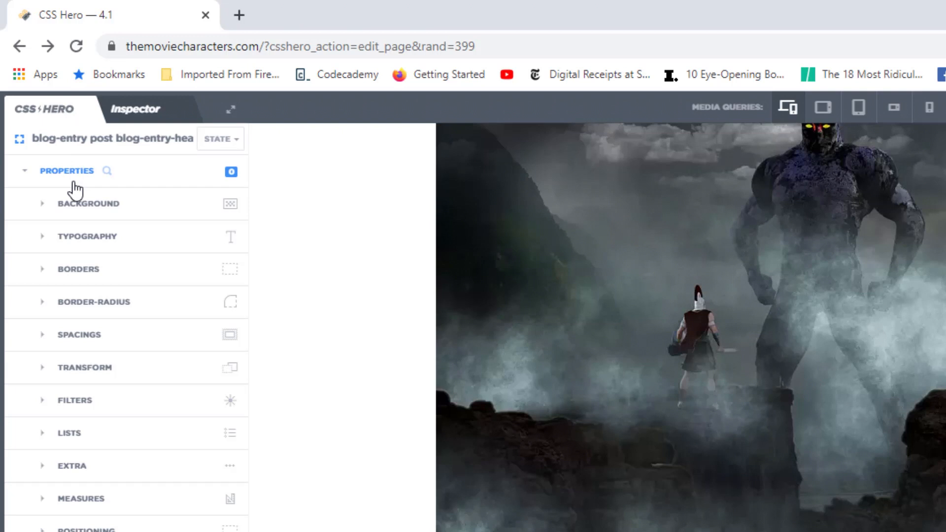
left_click(87, 236)
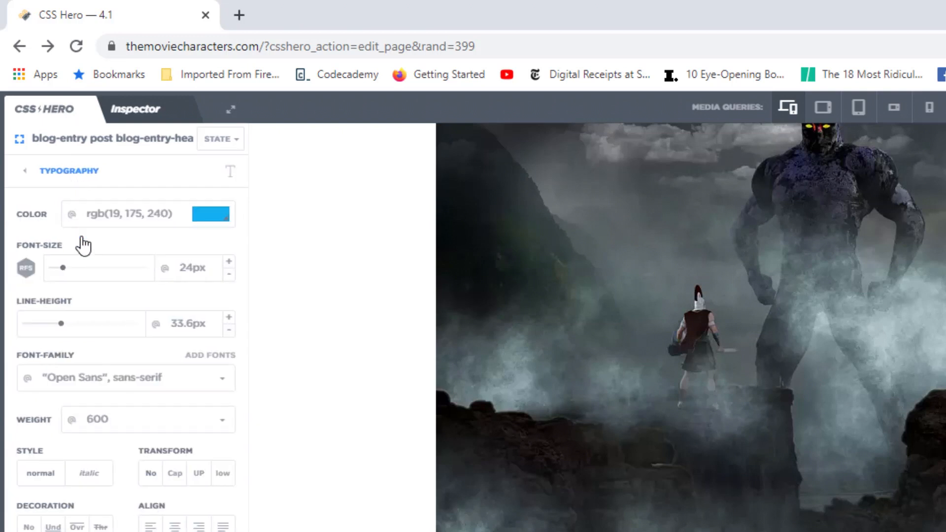
left_click(211, 214)
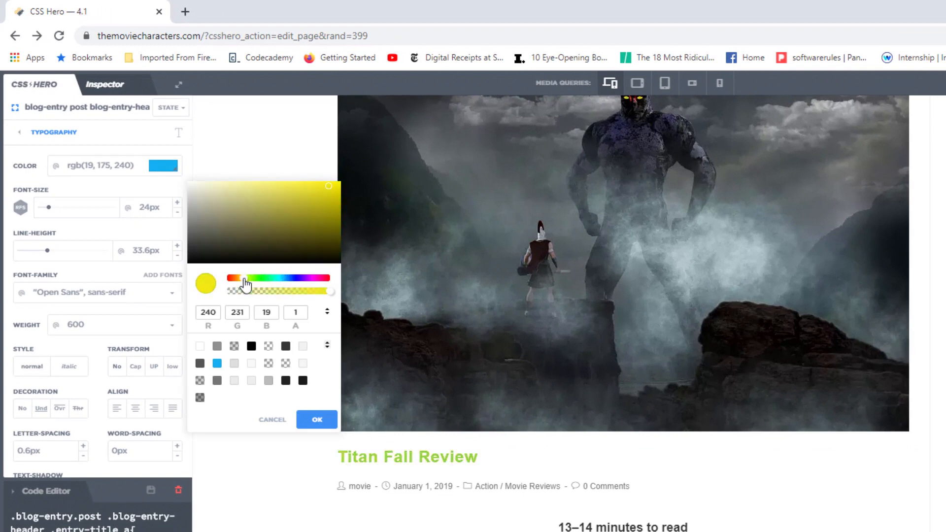
left_click(312, 219)
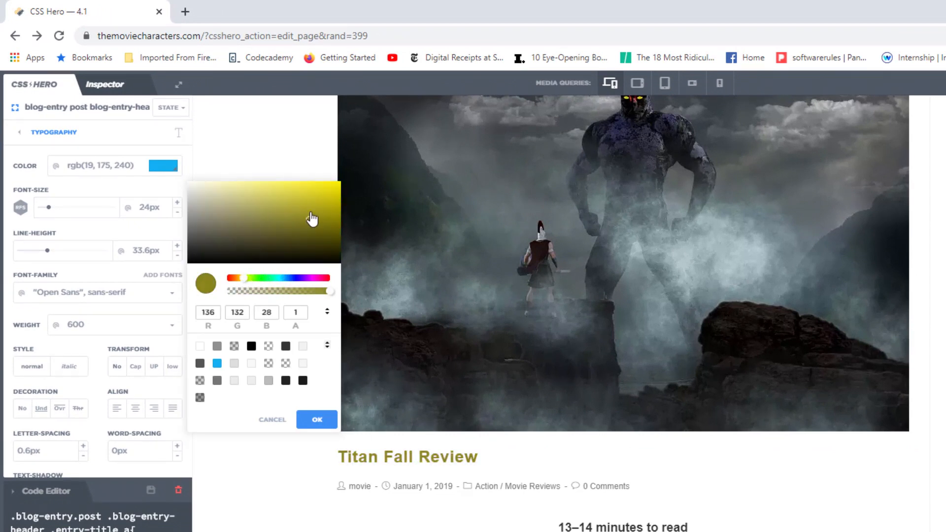
left_click(316, 203)
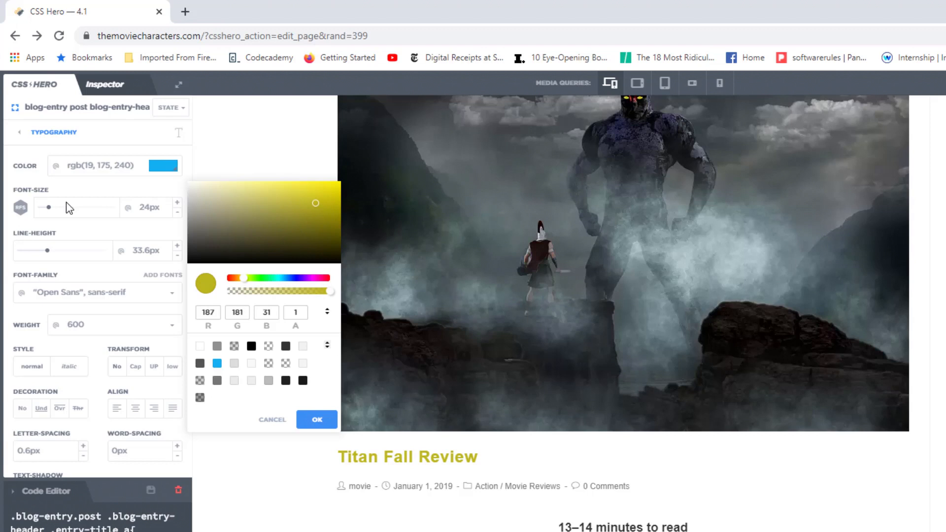
mouse_move(179, 207)
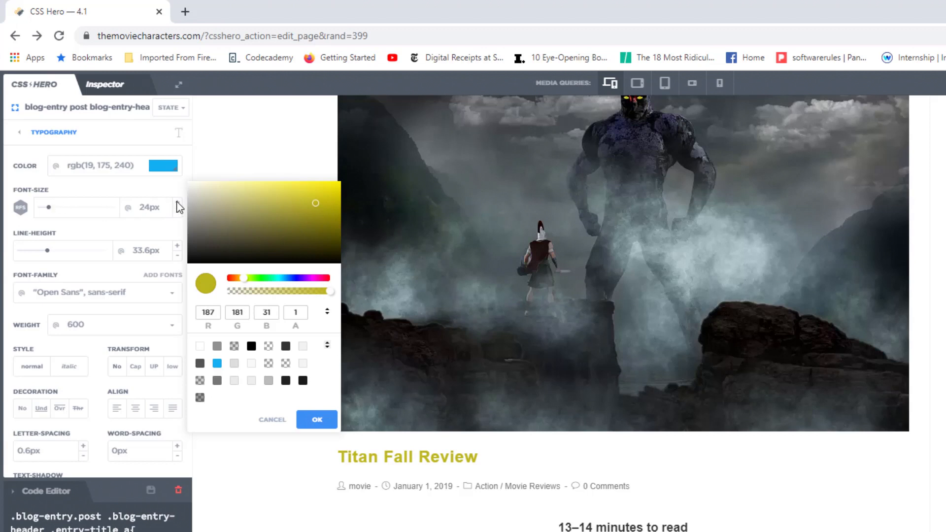
Step: Raise the title's font size from 24px to 30px
left_click(316, 420)
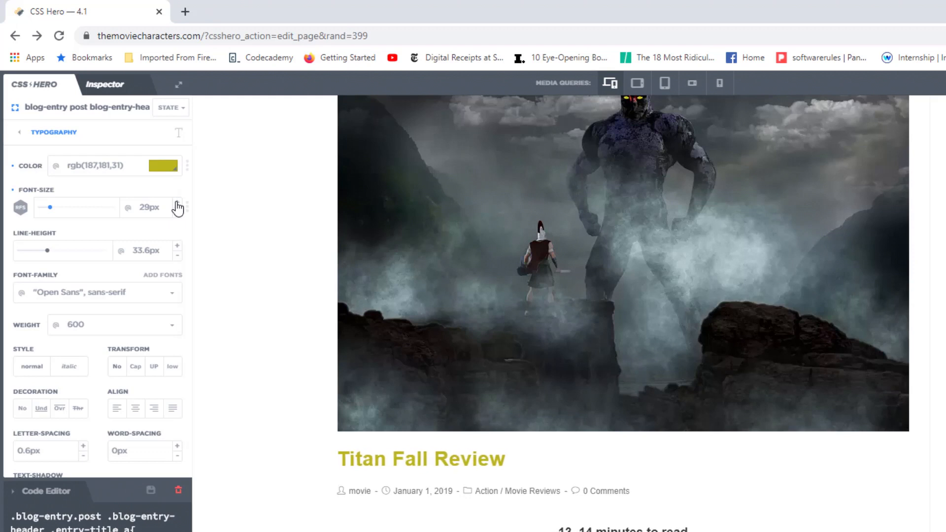
left_click(178, 205)
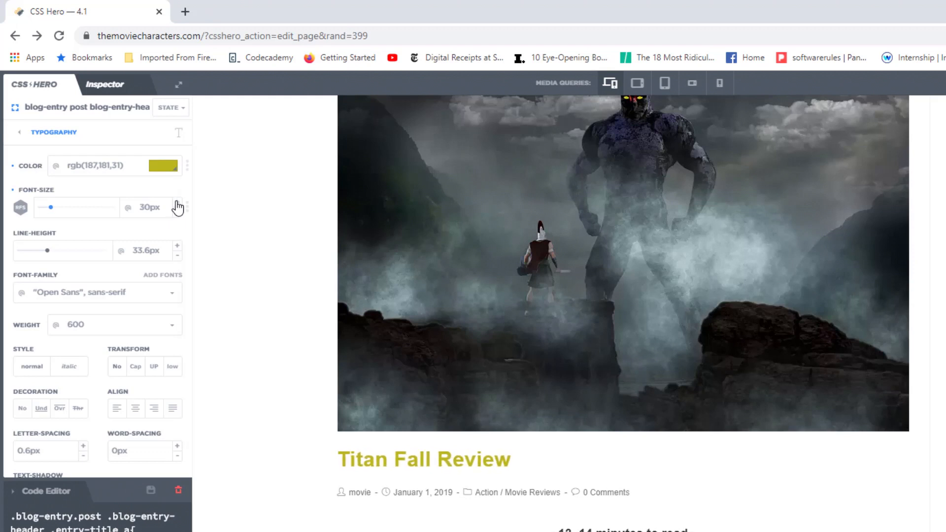
mouse_move(100, 215)
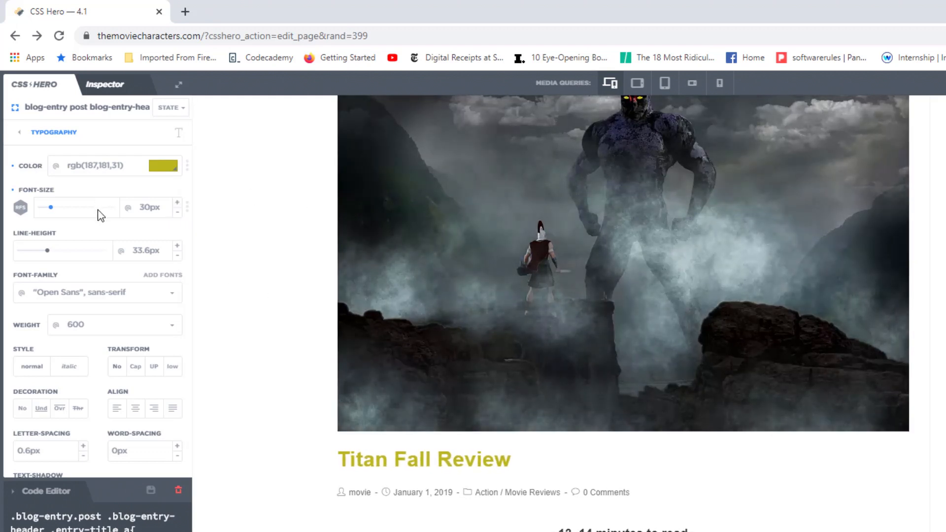
mouse_move(97, 183)
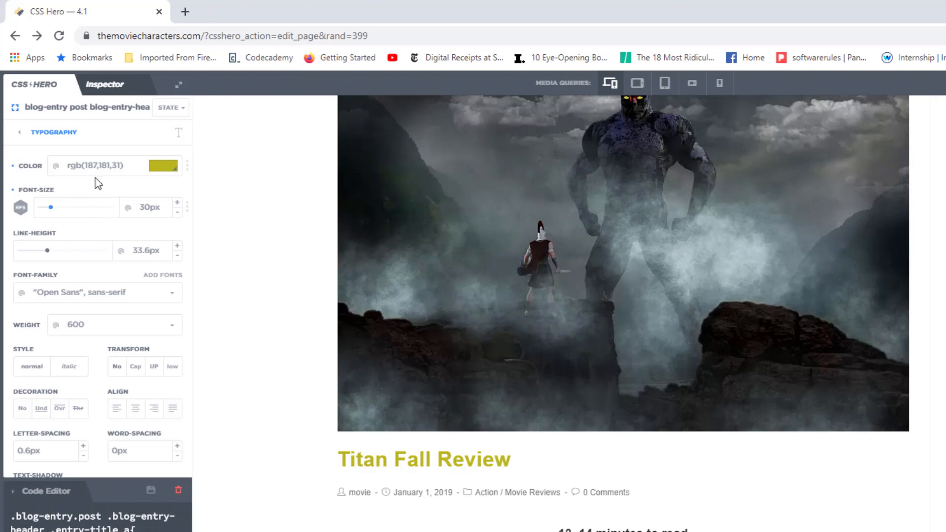
mouse_move(108, 96)
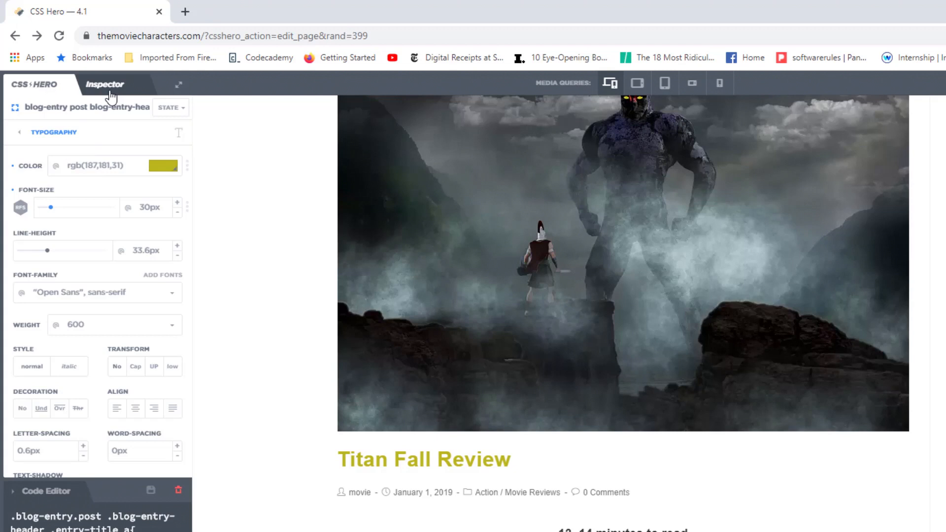
Step: Show the Inspector stylesheet listing the title's rgb(187,181,31) colour and 30px font size
left_click(45, 490)
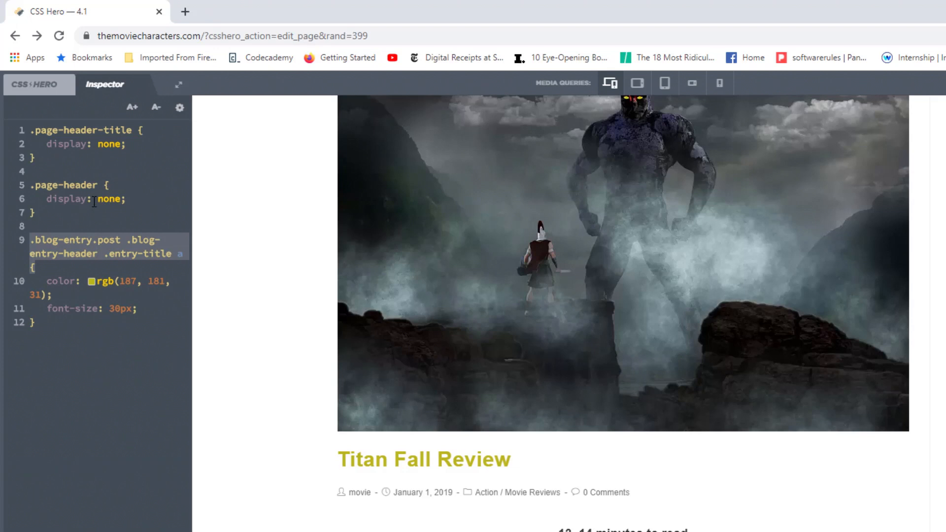
mouse_move(119, 184)
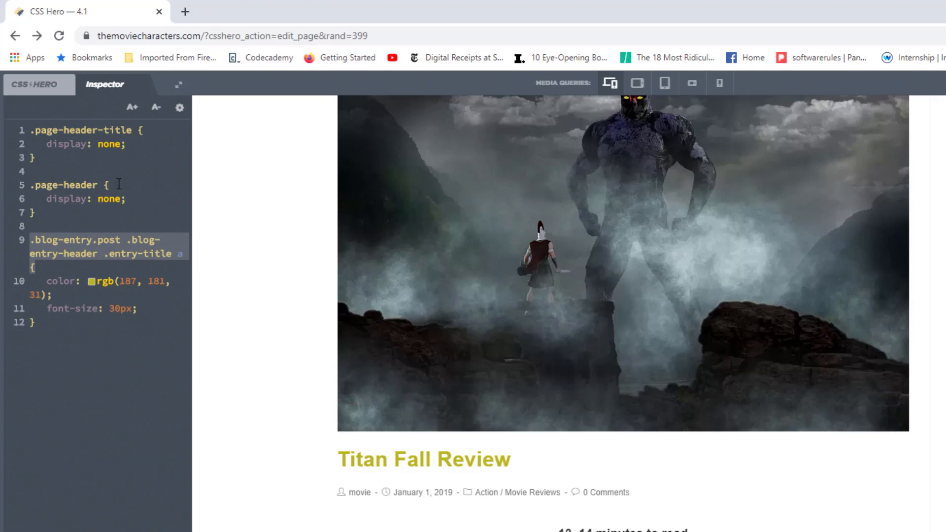
mouse_move(143, 155)
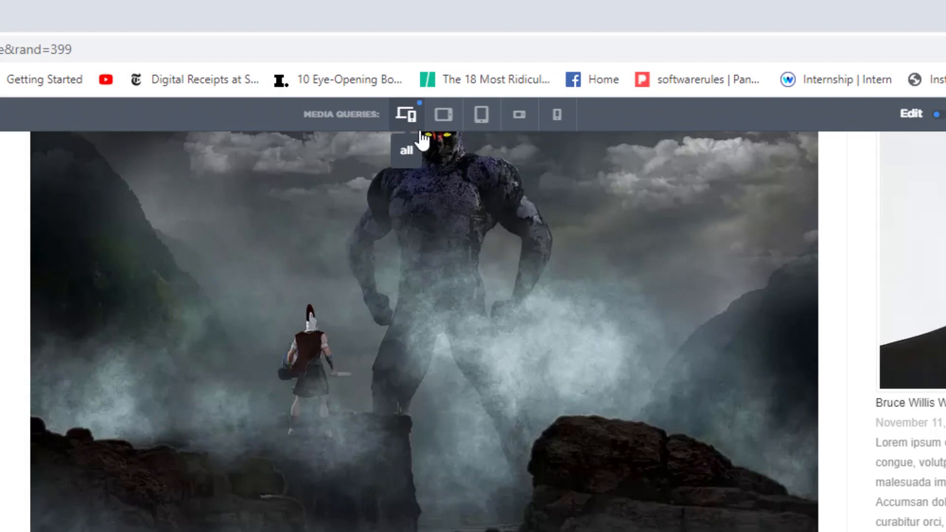
mouse_move(443, 113)
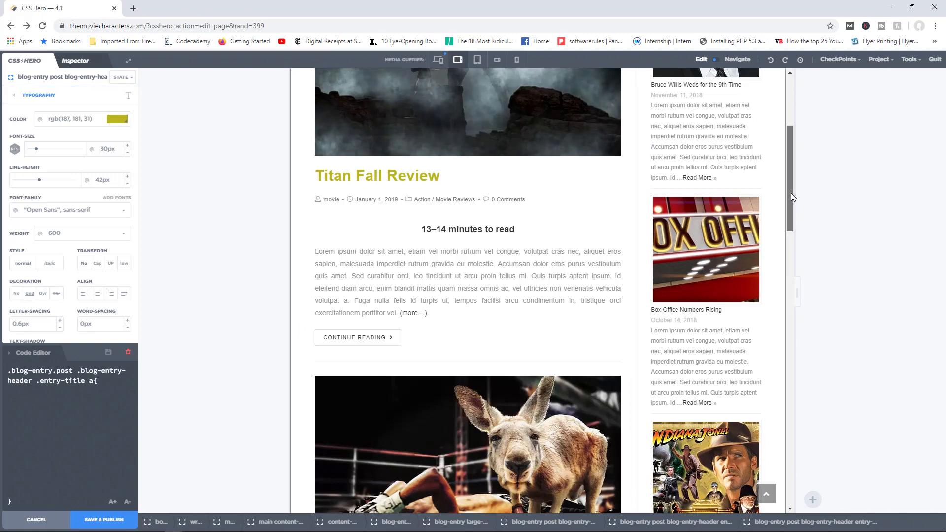
Step: Preview the page at 768px tablet, narrow phone and 568px landscape phone widths
scroll("up", 3)
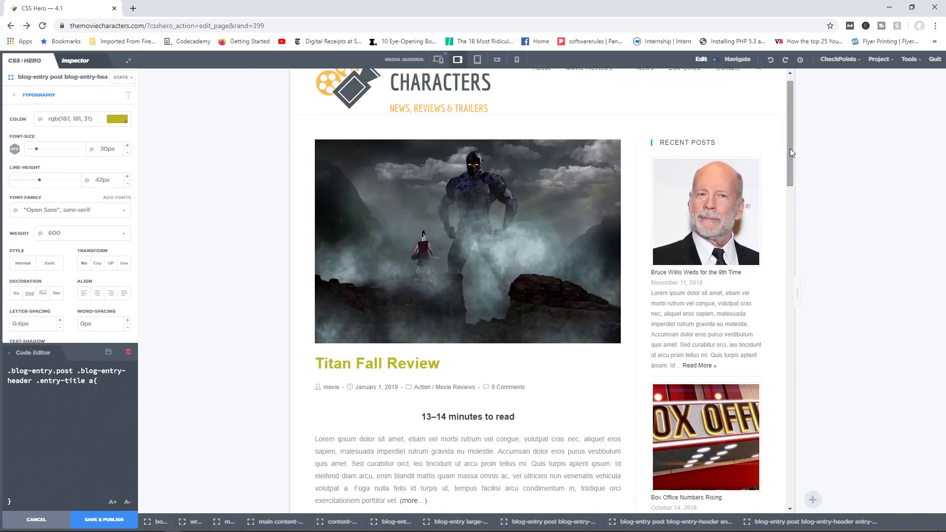
left_click(478, 59)
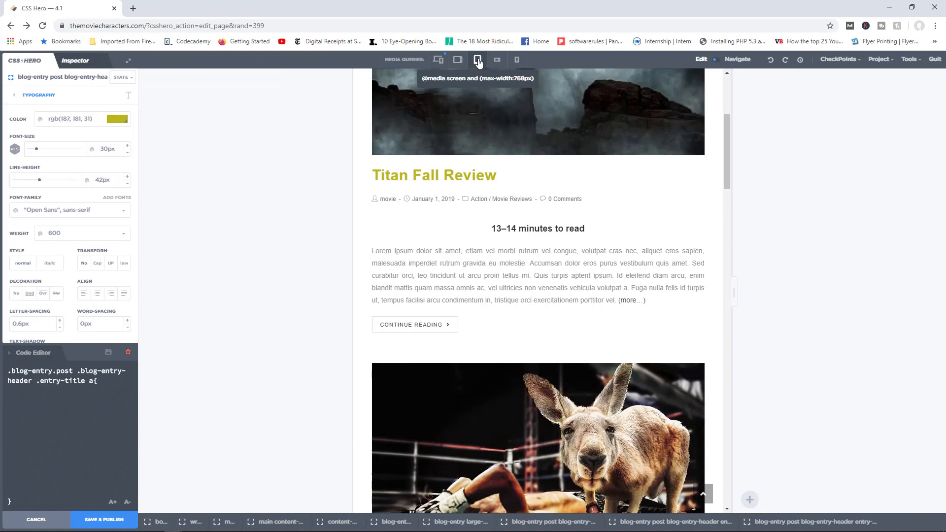
mouse_move(473, 68)
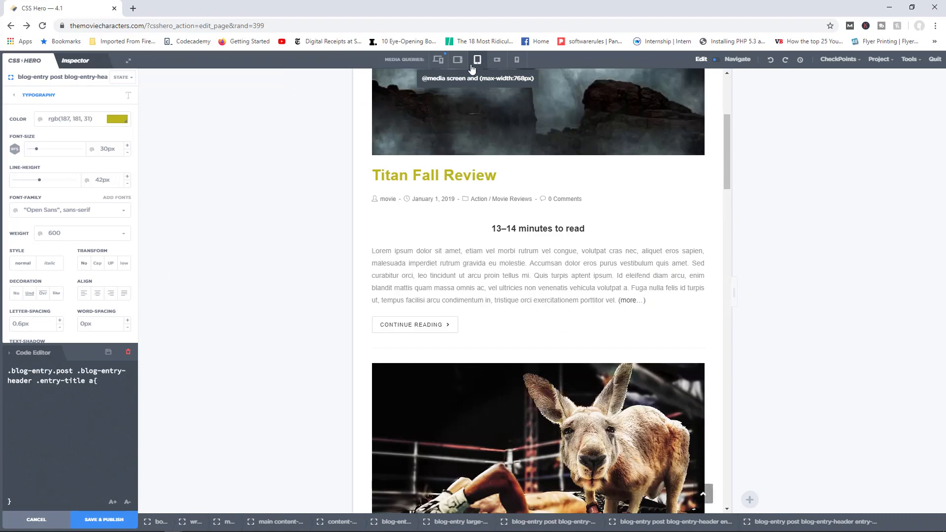
left_click(517, 59)
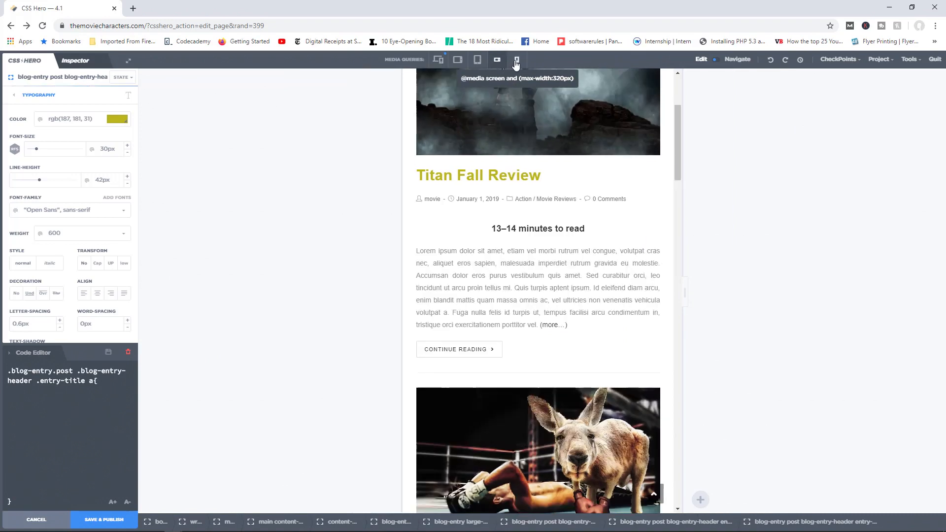
left_click(516, 59)
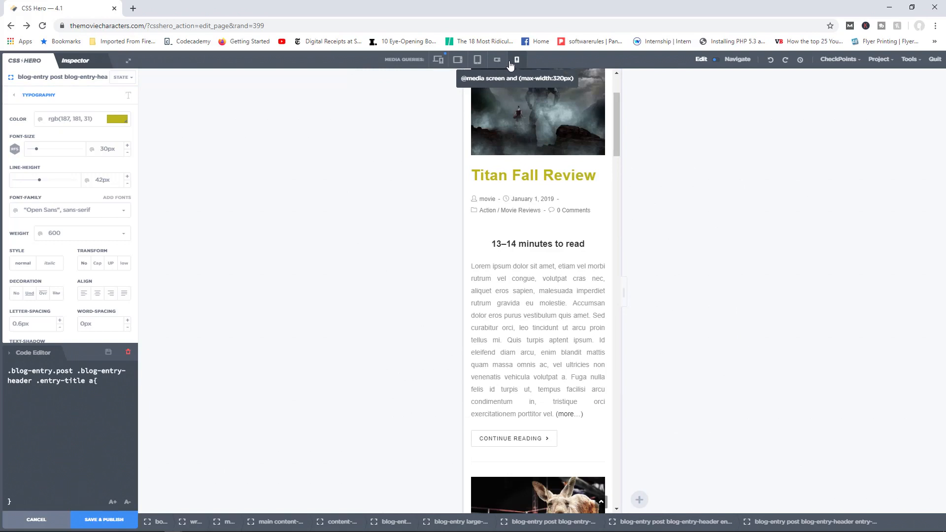
scroll("up", 3)
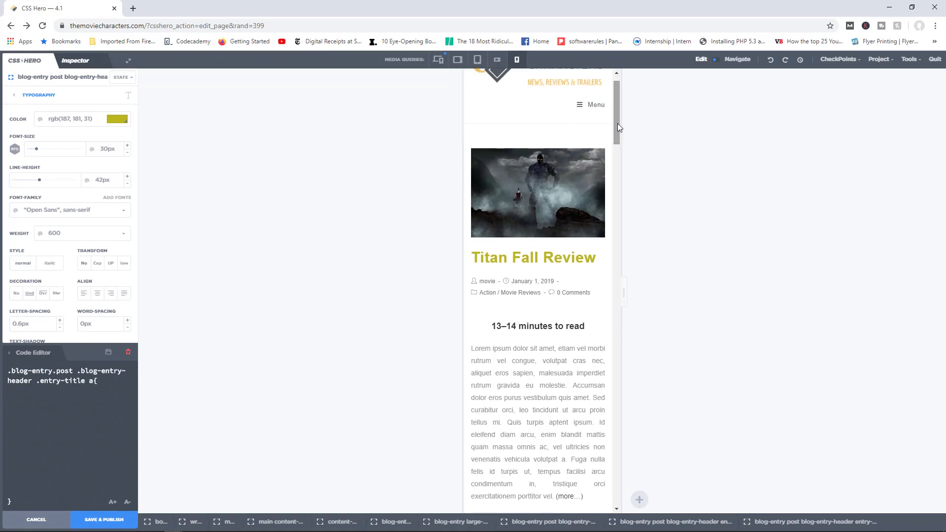
mouse_move(457, 60)
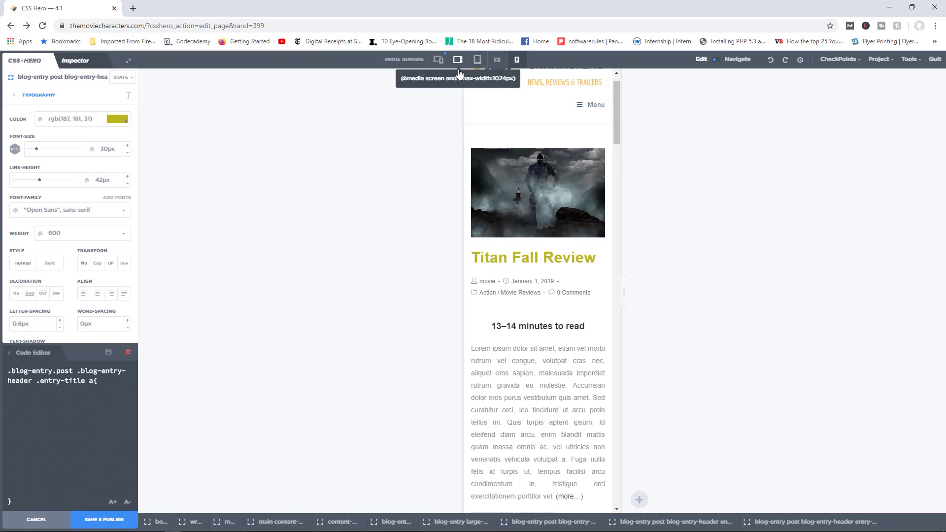
mouse_move(497, 60)
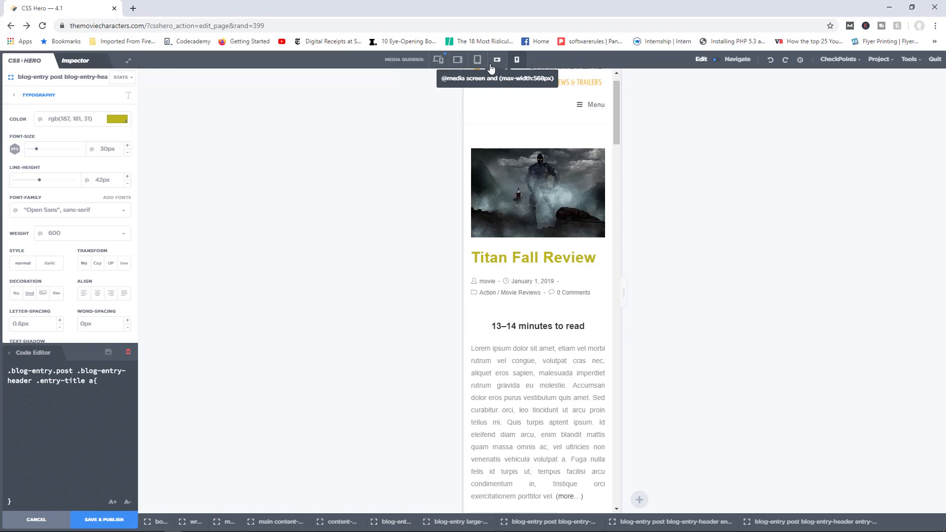
left_click(437, 59)
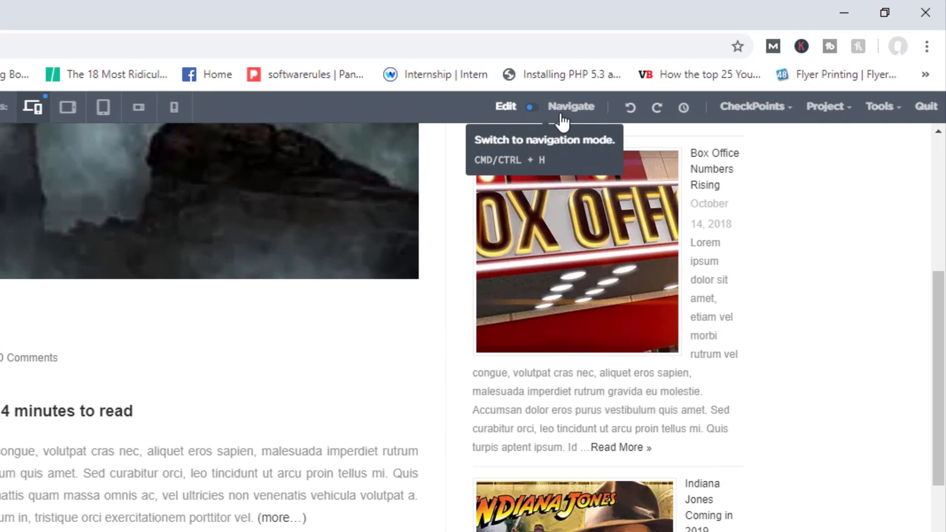
mouse_move(517, 119)
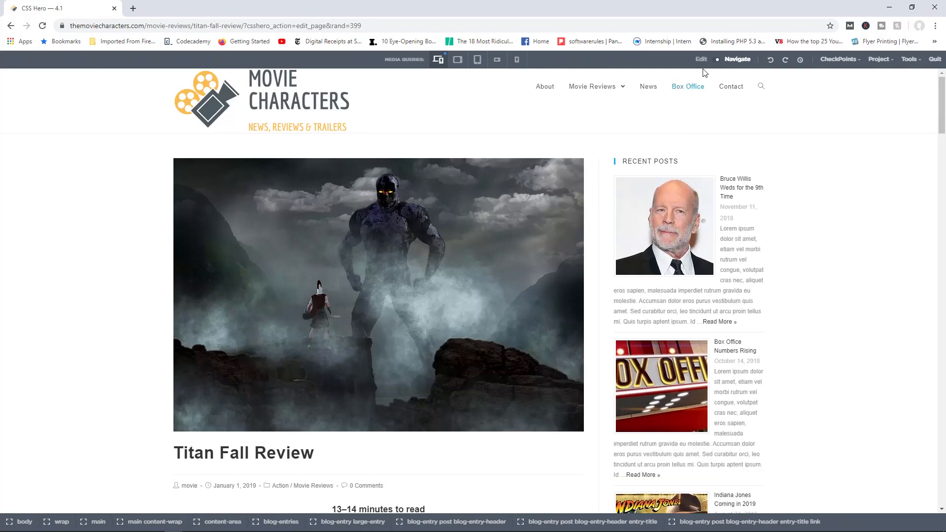
Step: Switch back to Edit mode and select the post title, currently dark grey at 34px
left_click(701, 59)
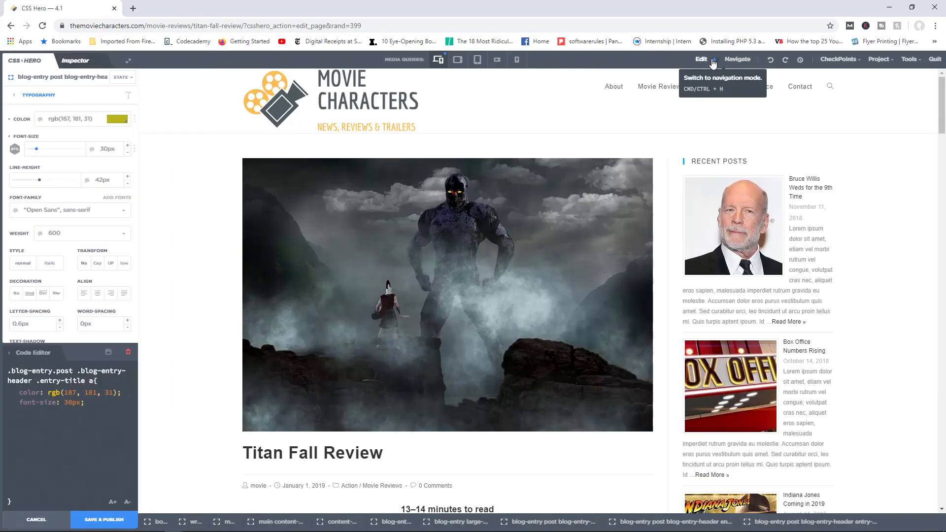
left_click(312, 453)
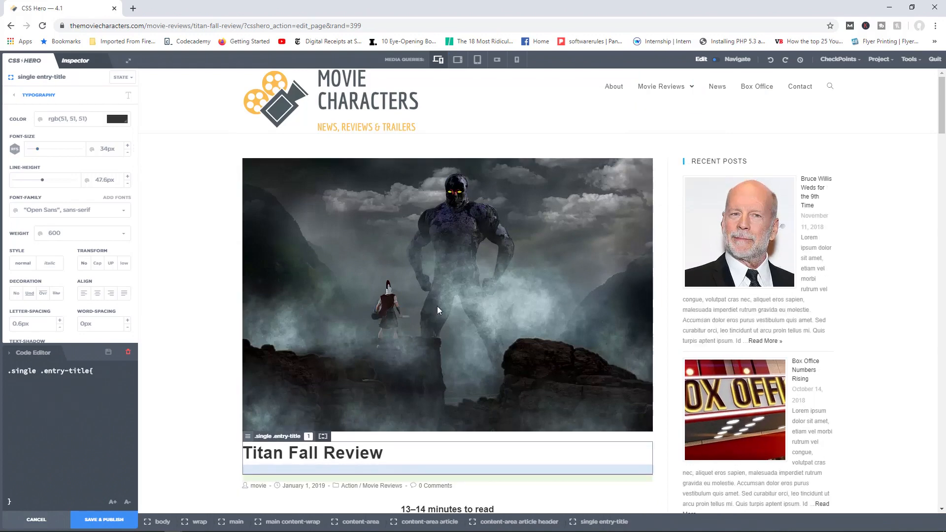
mouse_move(737, 59)
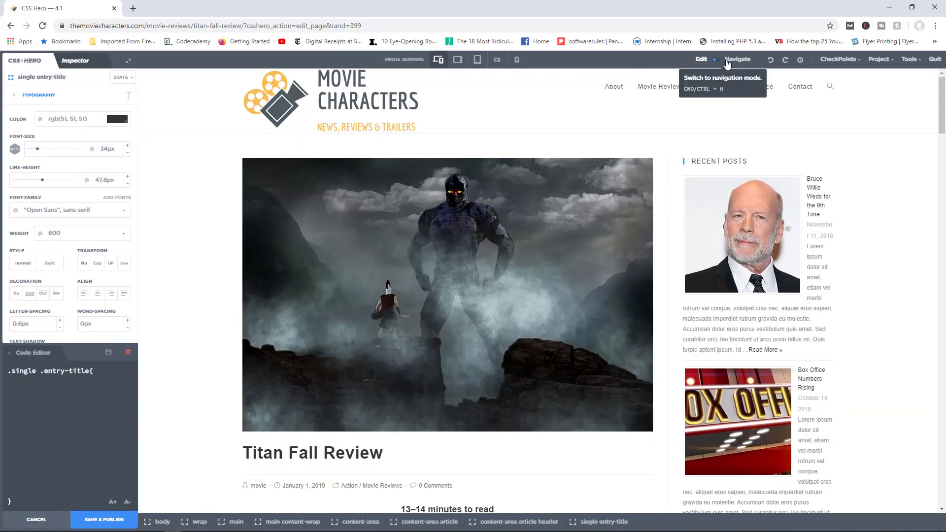
mouse_move(762, 69)
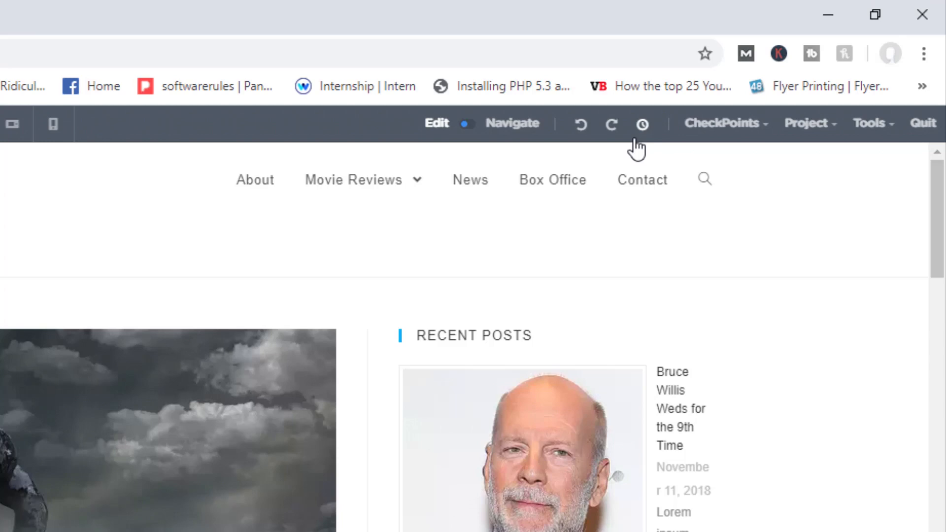
Step: Recolour the Titan Fall Review heading to magenta rgb(221,22,205)
left_click(354, 179)
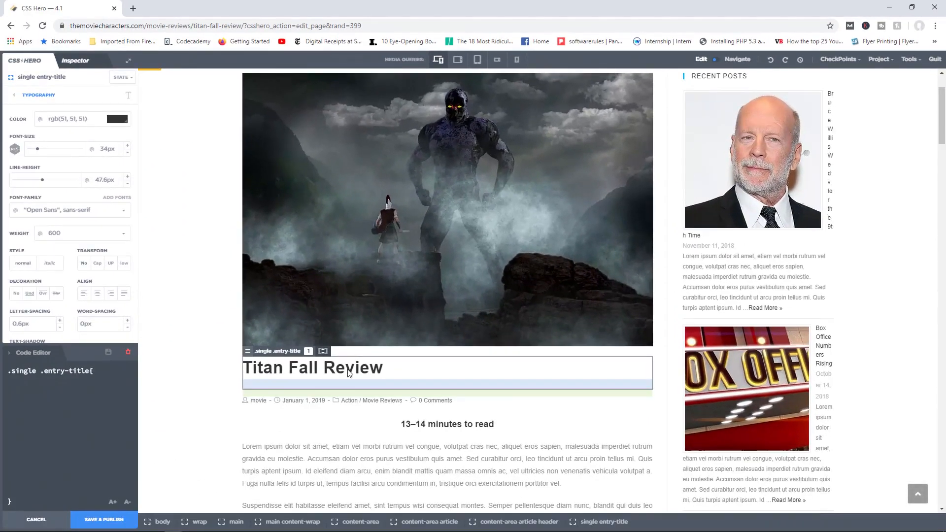
left_click(117, 119)
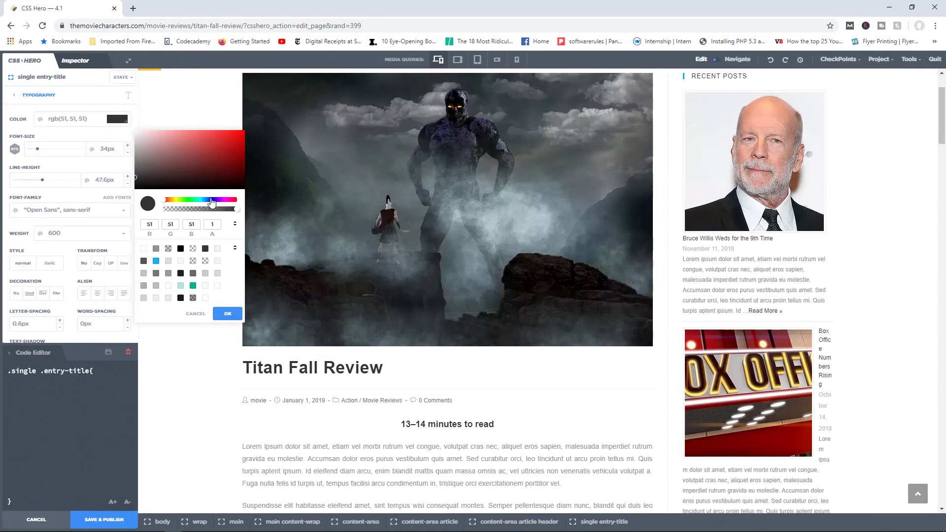
left_click(232, 146)
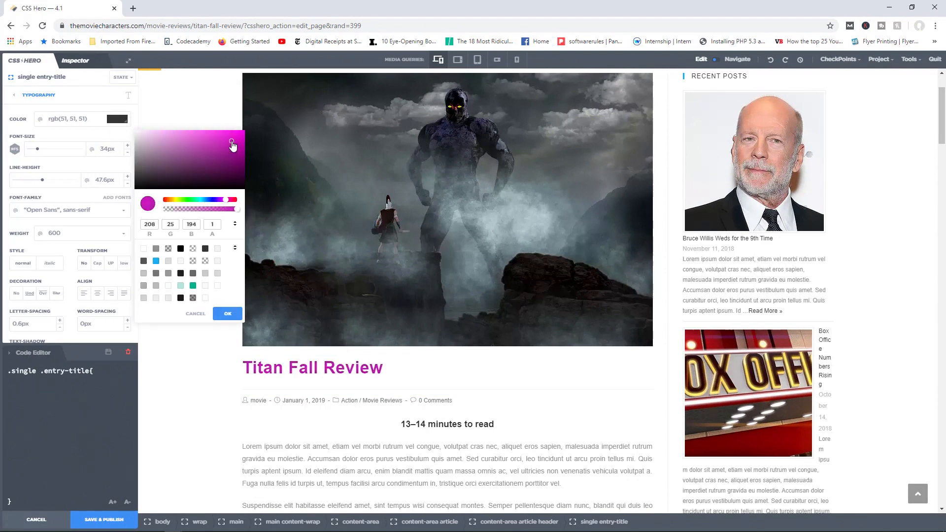
left_click_drag(233, 145, 234, 138)
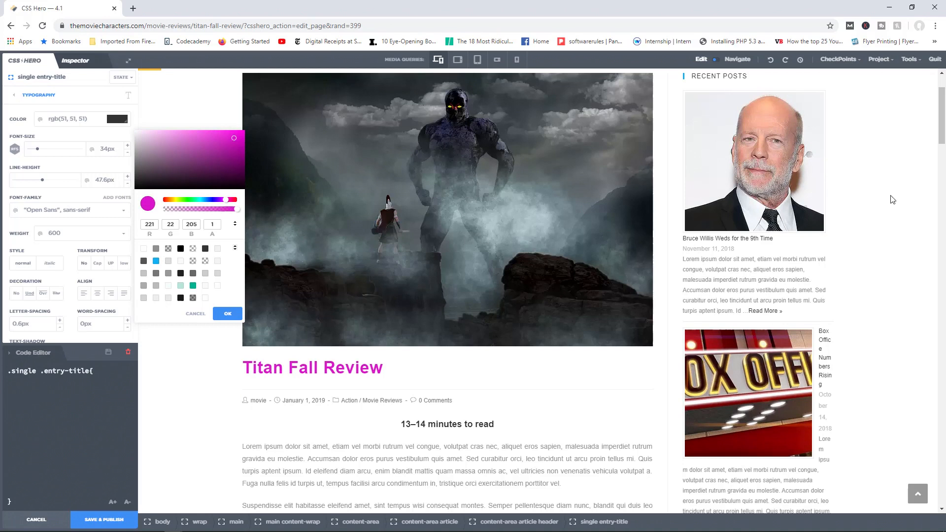
mouse_move(889, 191)
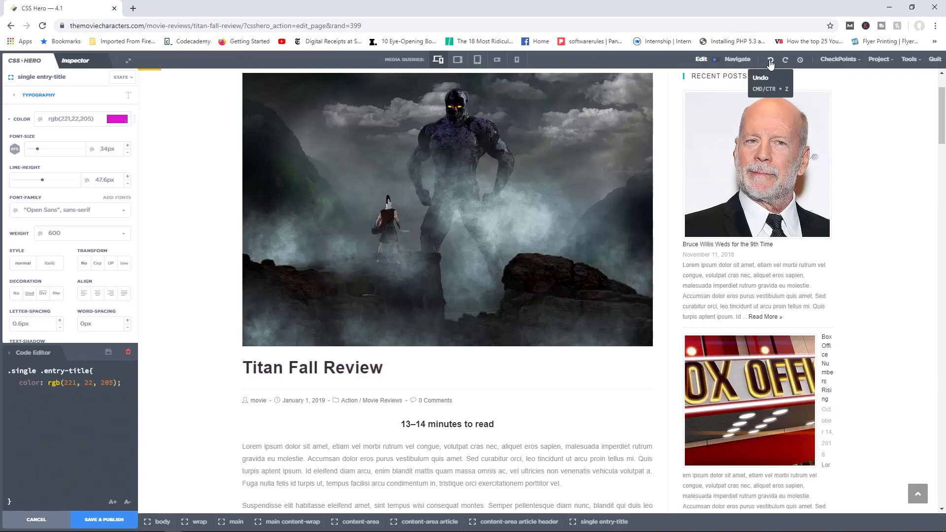
Step: Undo the magenta colour change, then redo it
left_click(771, 59)
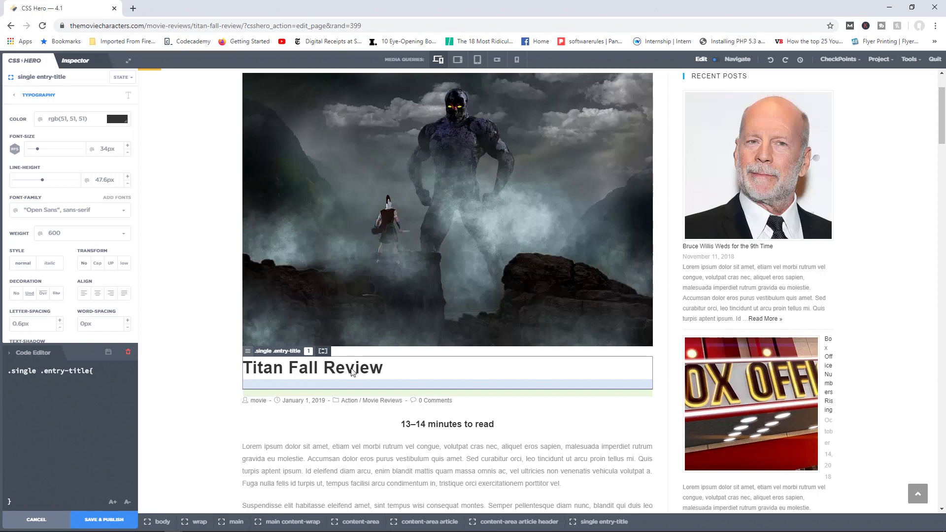
mouse_move(786, 60)
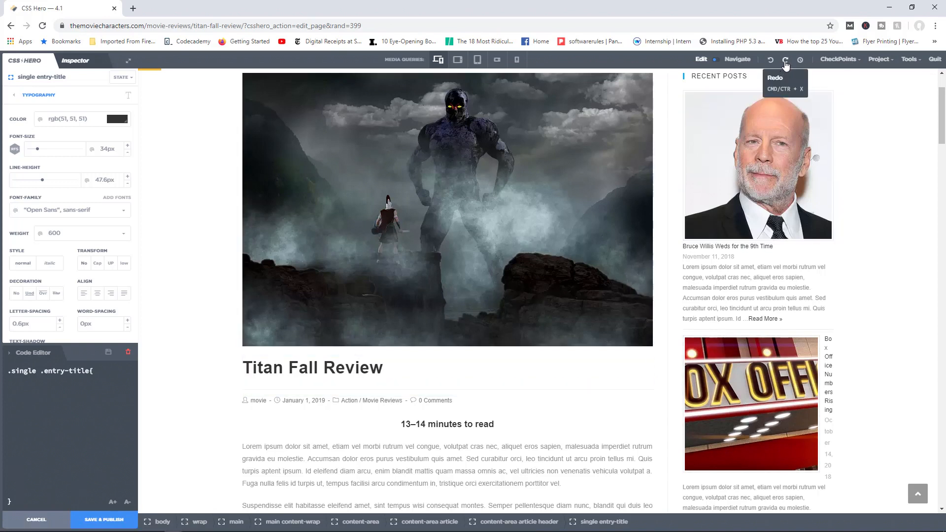
left_click(786, 59)
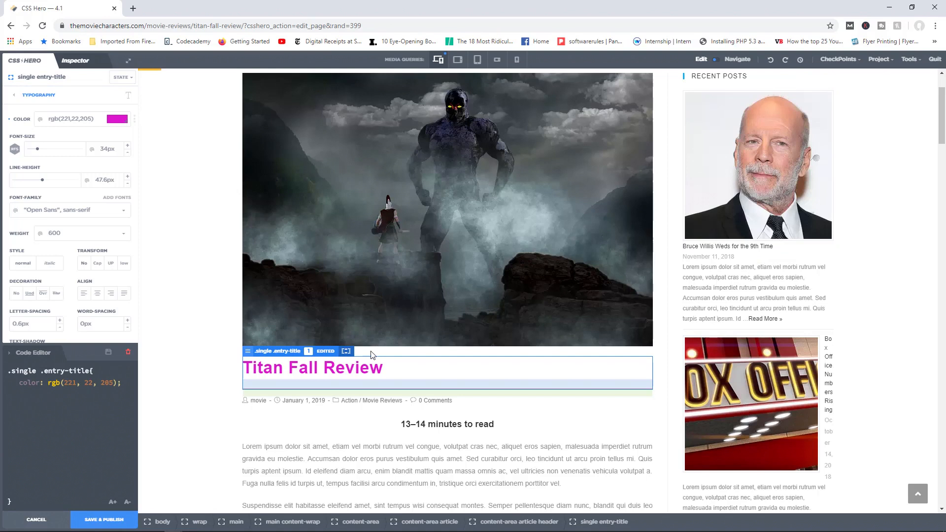
mouse_move(785, 60)
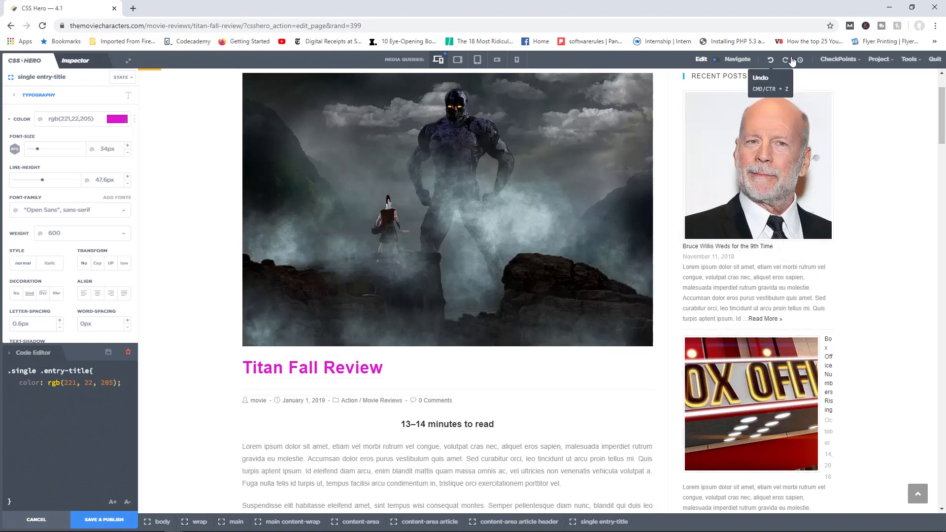
mouse_move(800, 60)
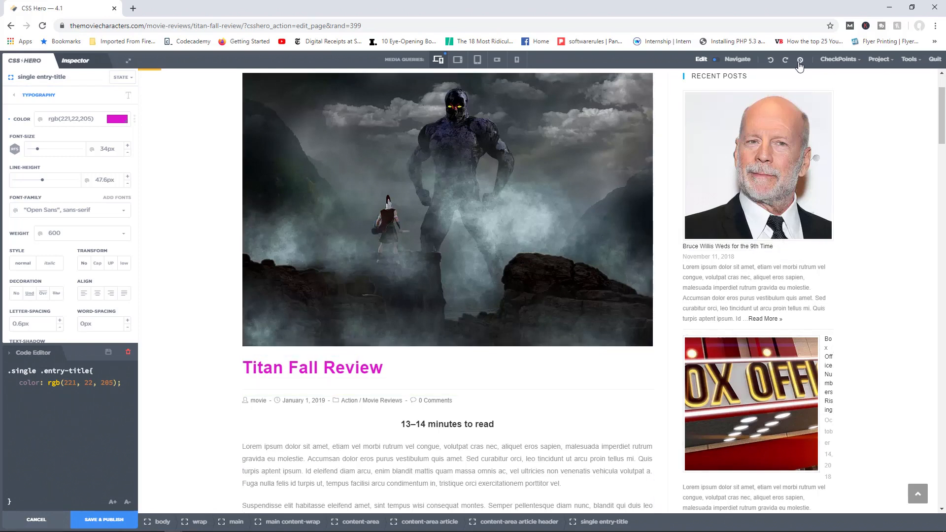
Step: Browse and close the edit history, then save a checkpoint of the current styles
left_click(800, 59)
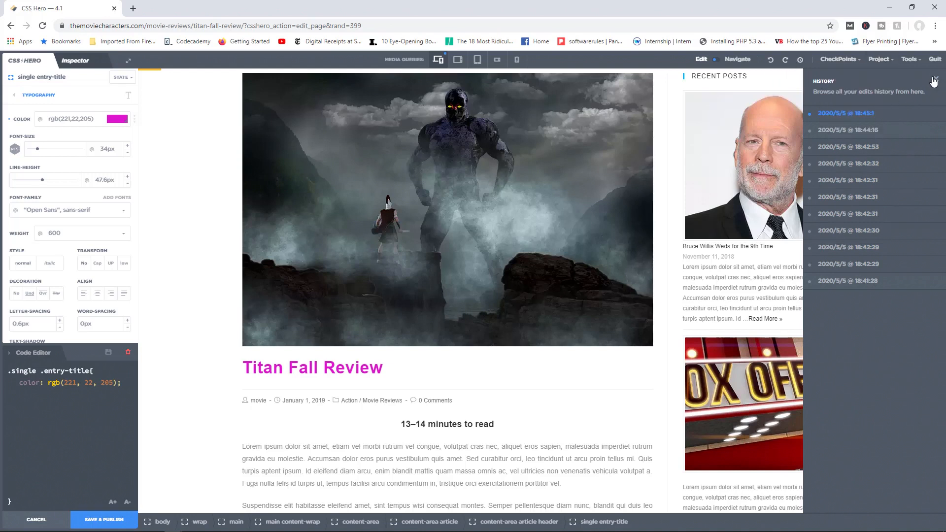
left_click(838, 59)
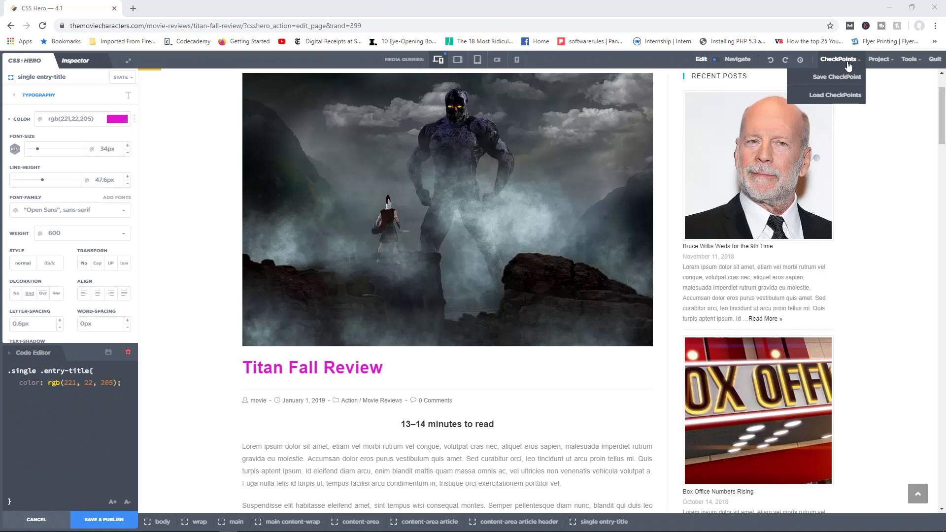
mouse_move(835, 77)
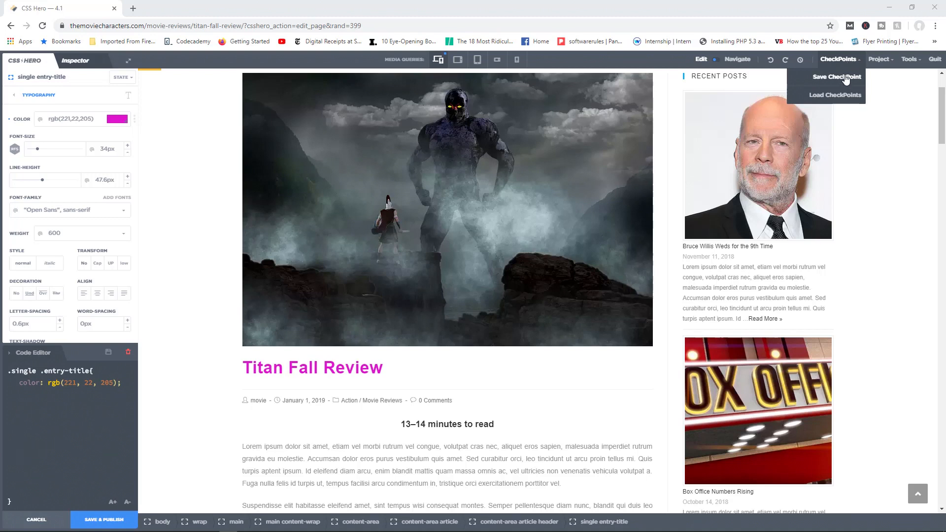
left_click(878, 59)
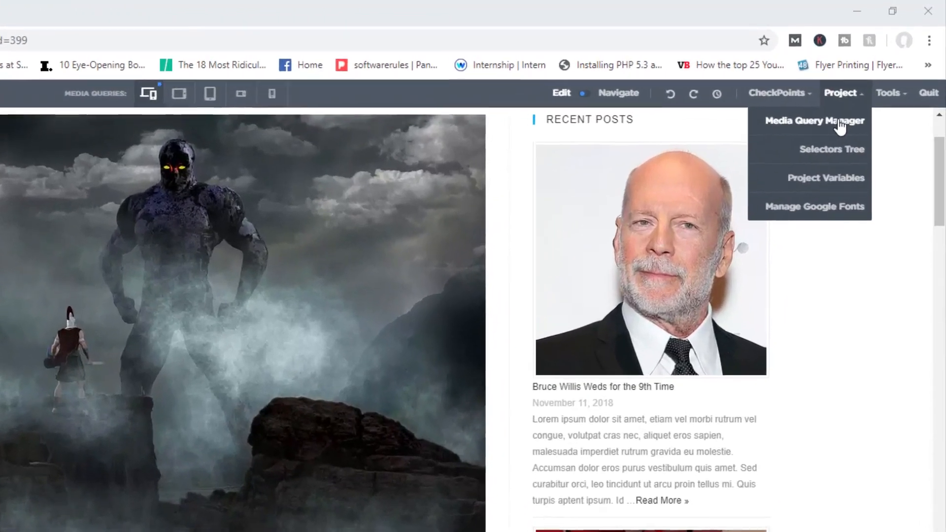
Step: In the Media Query Manager, add a custom range of 230px minimum to 400px maximum width
left_click(814, 120)
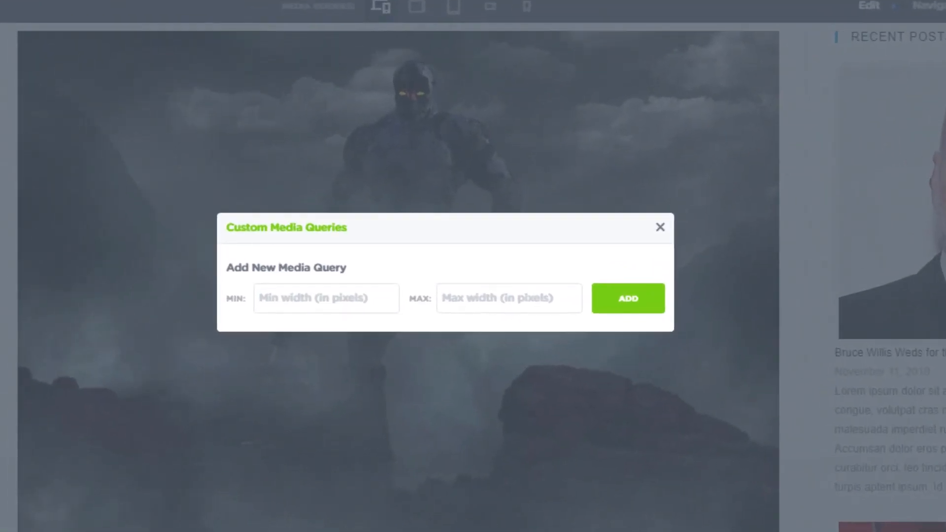
mouse_move(429, 262)
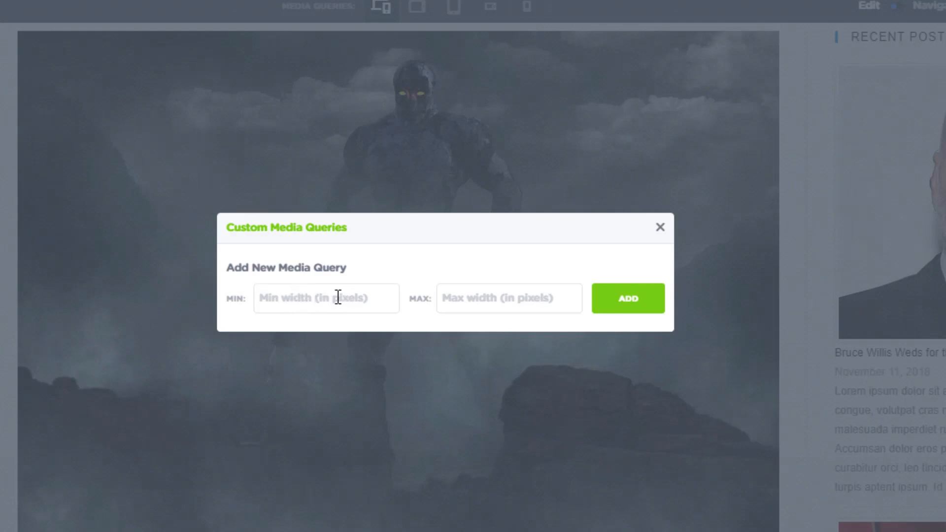
mouse_move(508, 301)
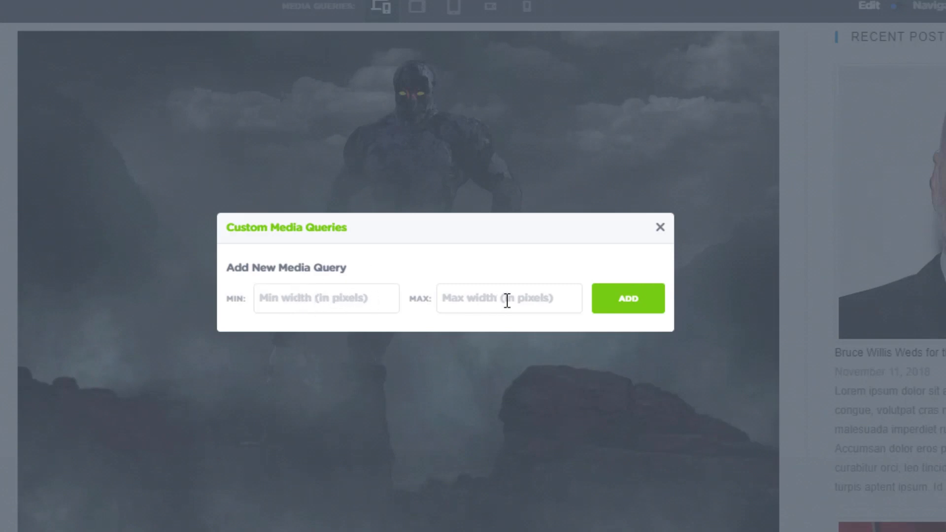
mouse_move(546, 213)
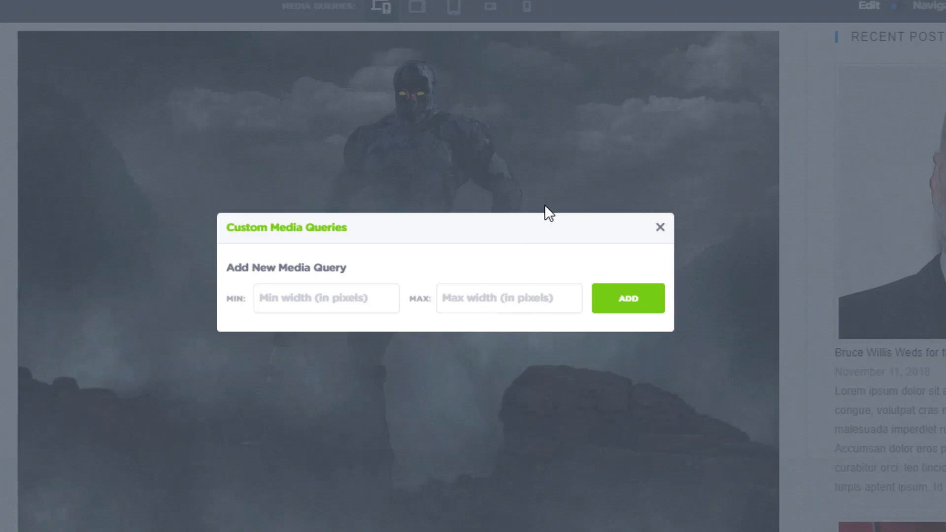
mouse_move(477, 171)
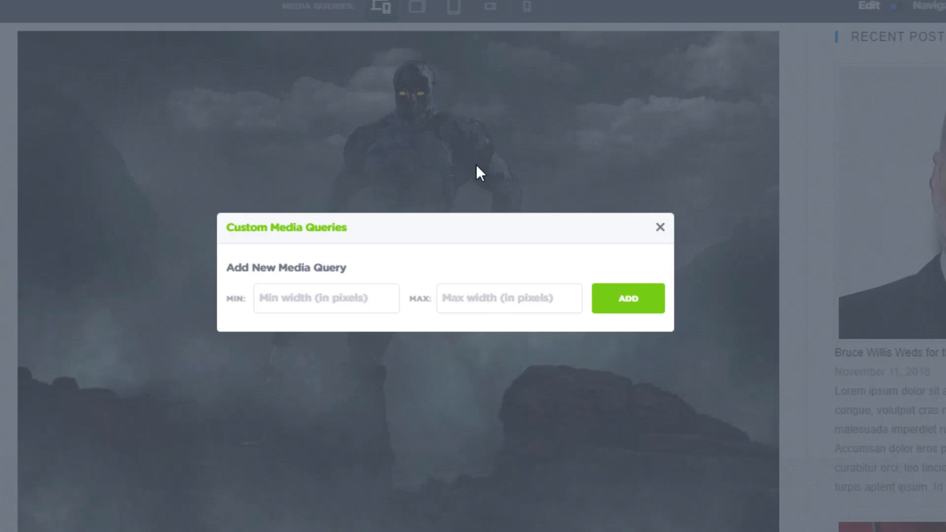
left_click(304, 298)
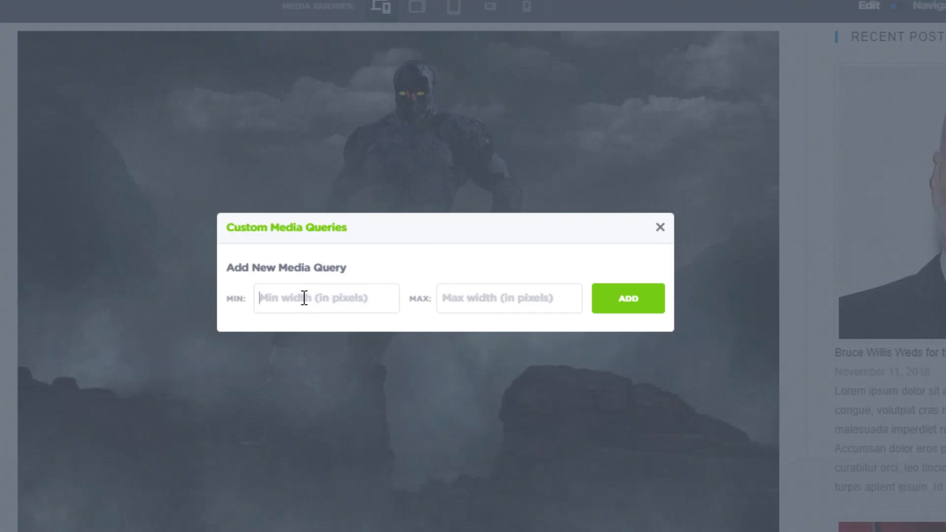
type("230")
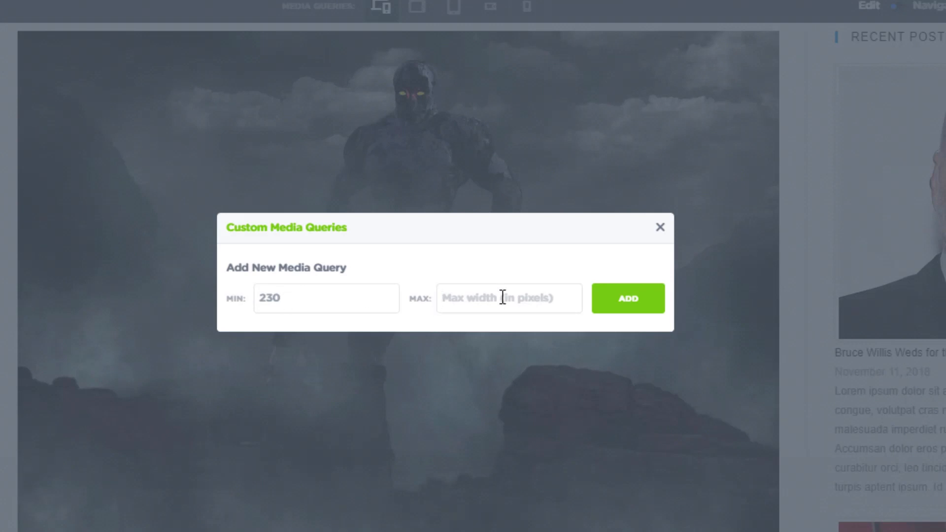
type("400px")
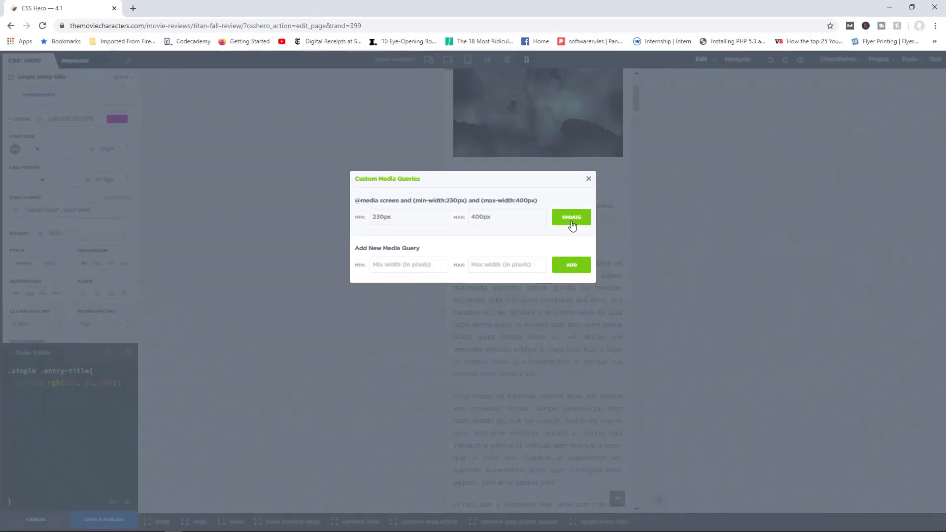
left_click(571, 217)
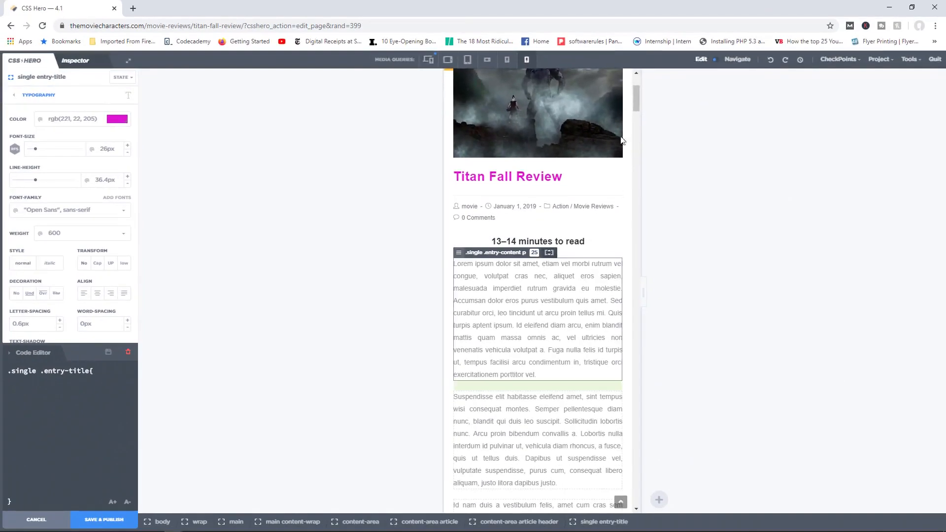
Step: Preview the page at the smallest phone width, then return to the full desktop layout
scroll("down", 3)
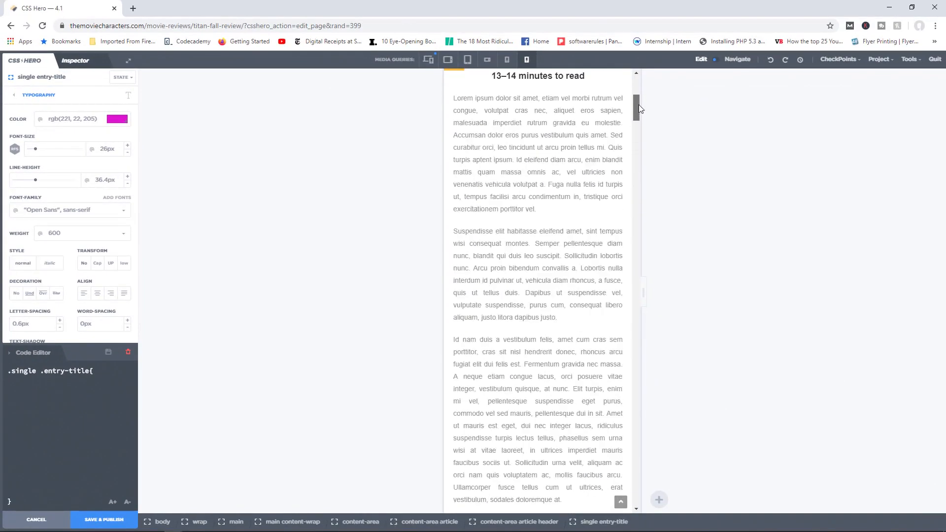
left_click(526, 60)
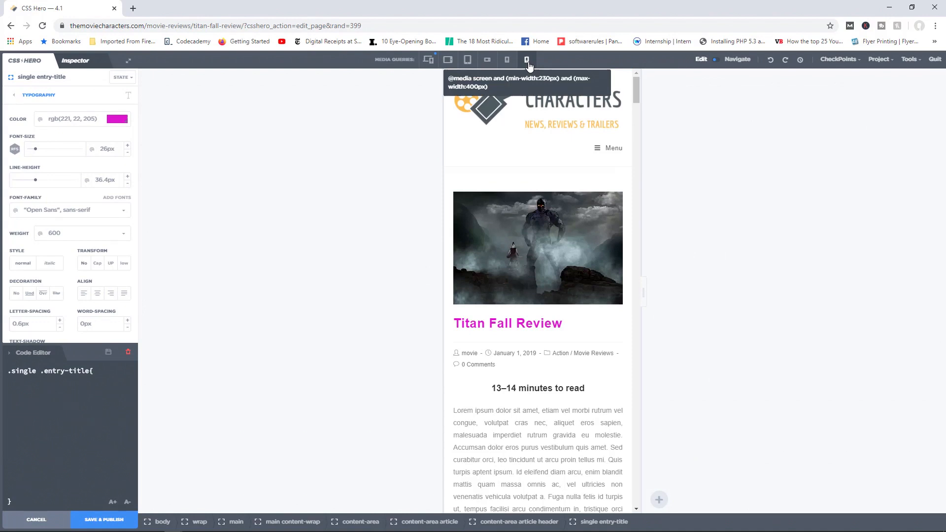
left_click(880, 58)
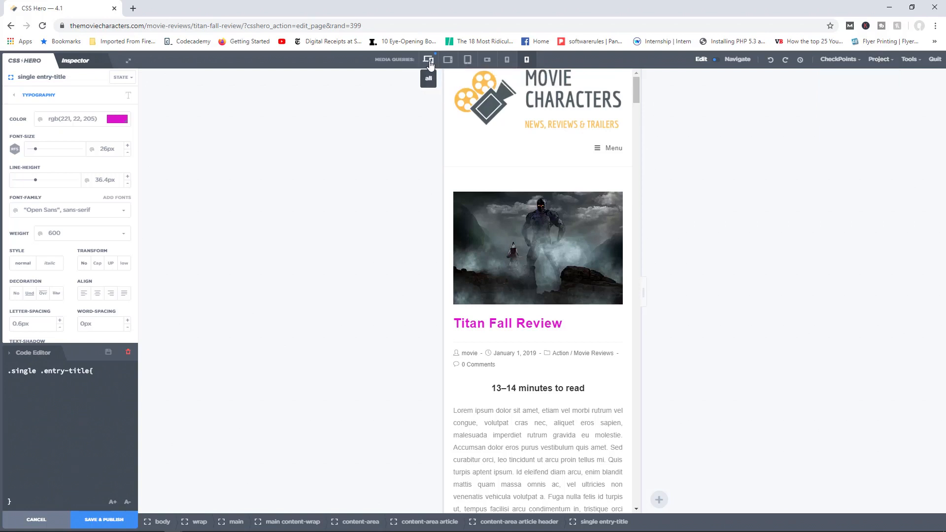
left_click(427, 60)
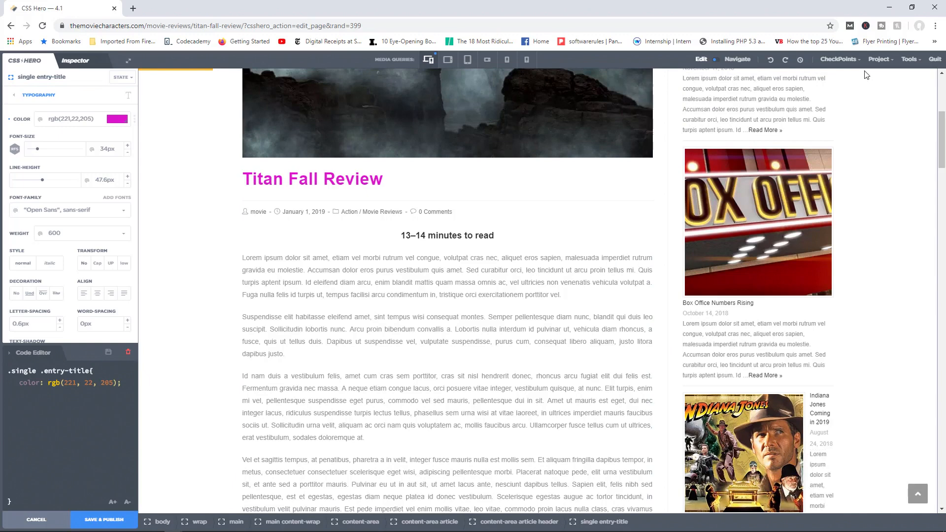
left_click(880, 58)
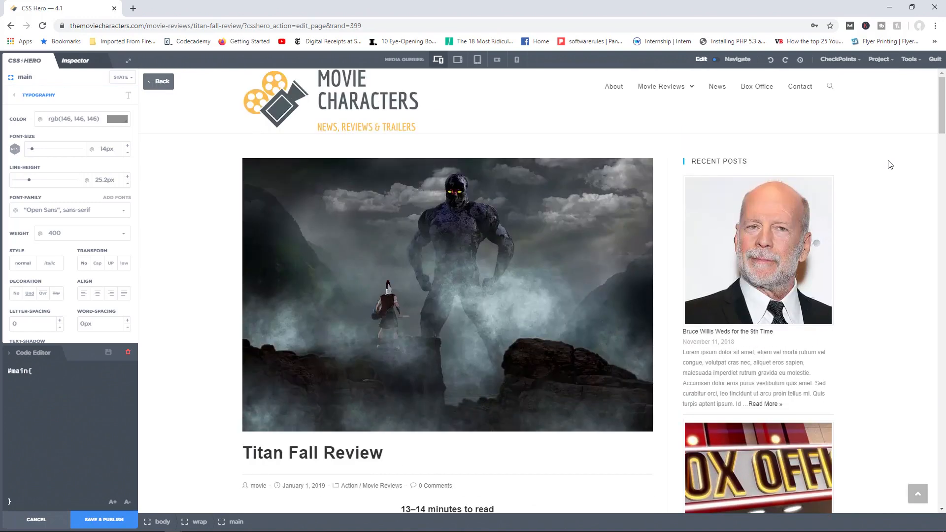
Step: In the Selectors Tree, locate the logo blocks and highlight the navigation bar
left_click(880, 60)
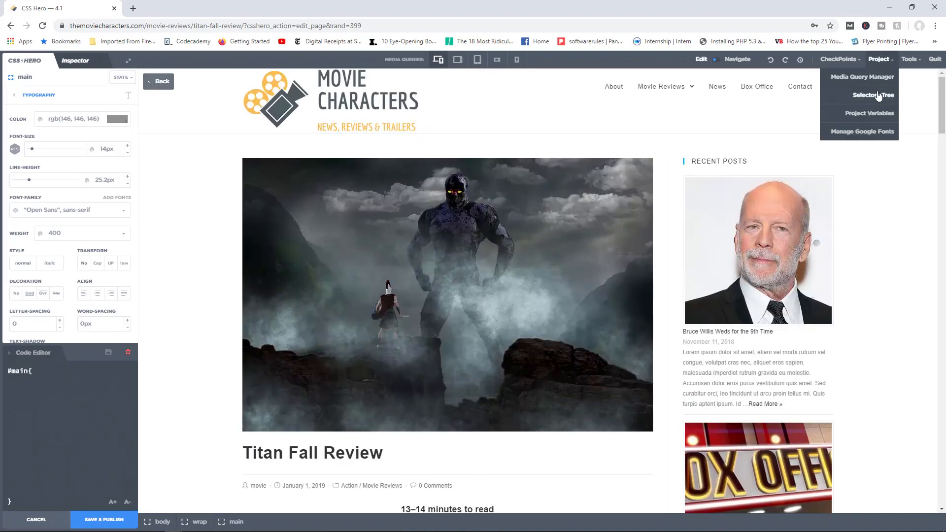
left_click(872, 95)
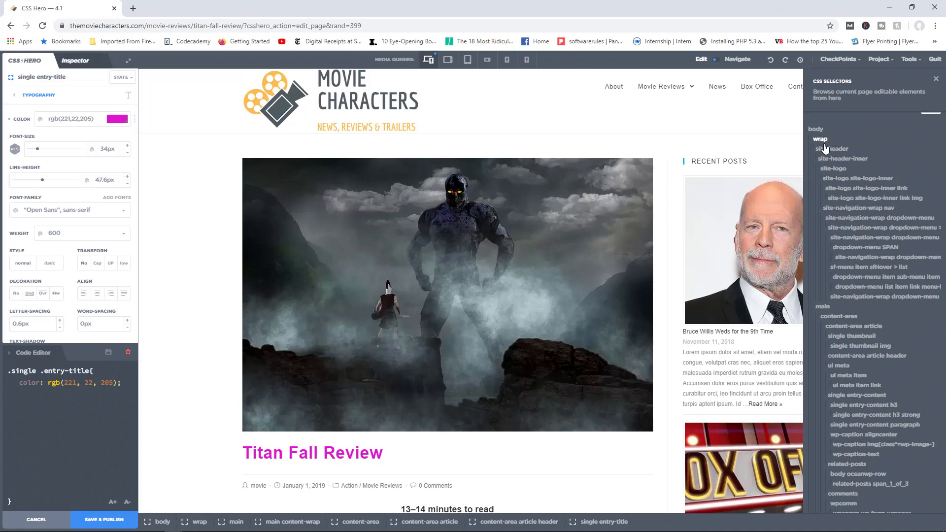
mouse_move(826, 142)
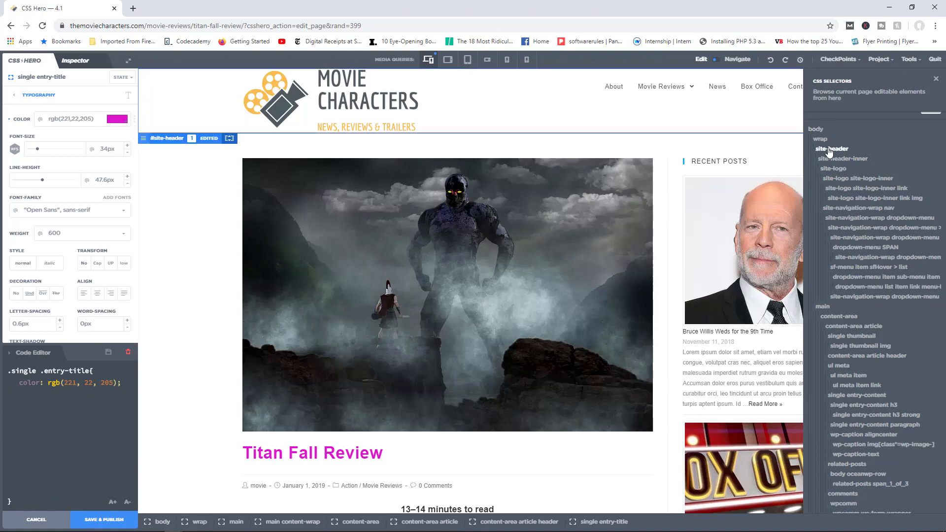
left_click(833, 169)
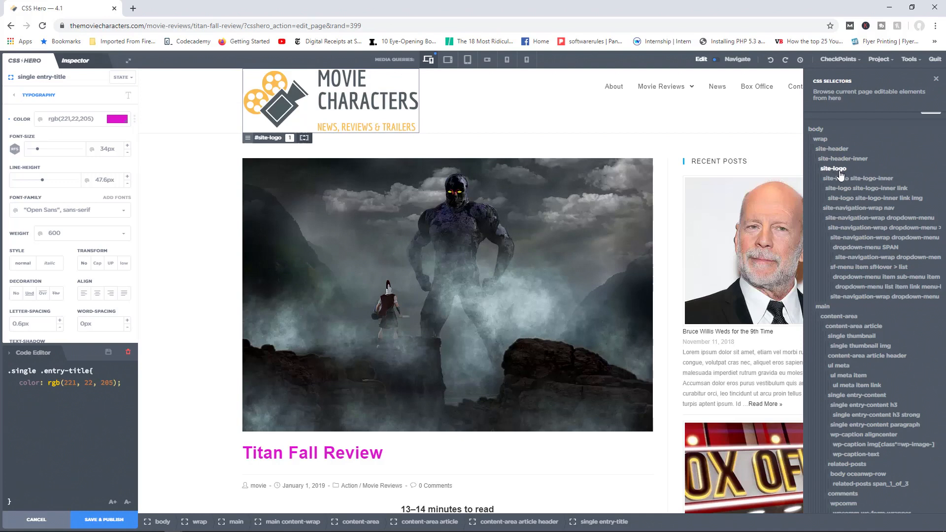
left_click(859, 178)
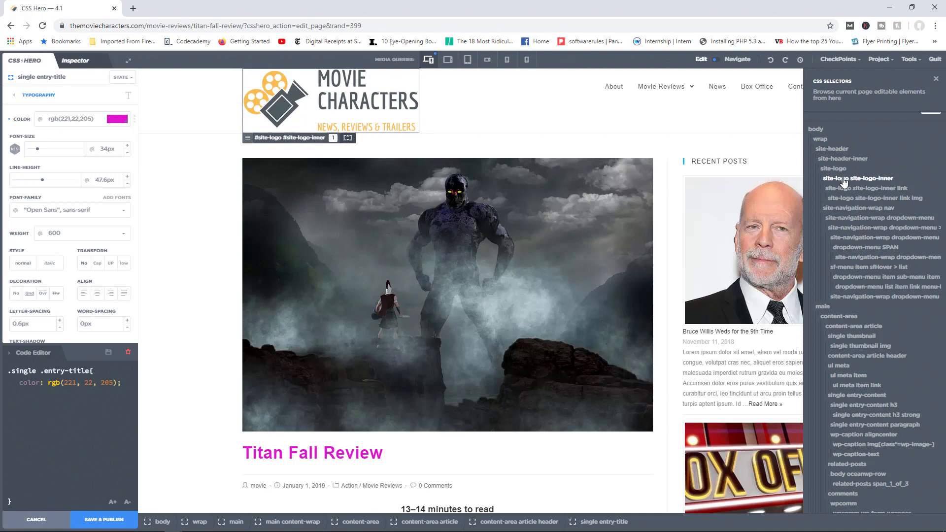
left_click(869, 187)
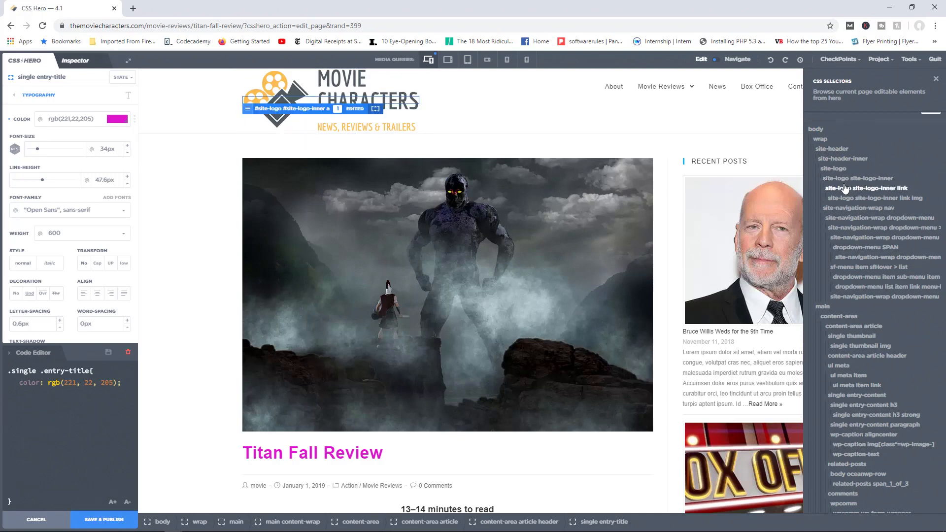
left_click(877, 197)
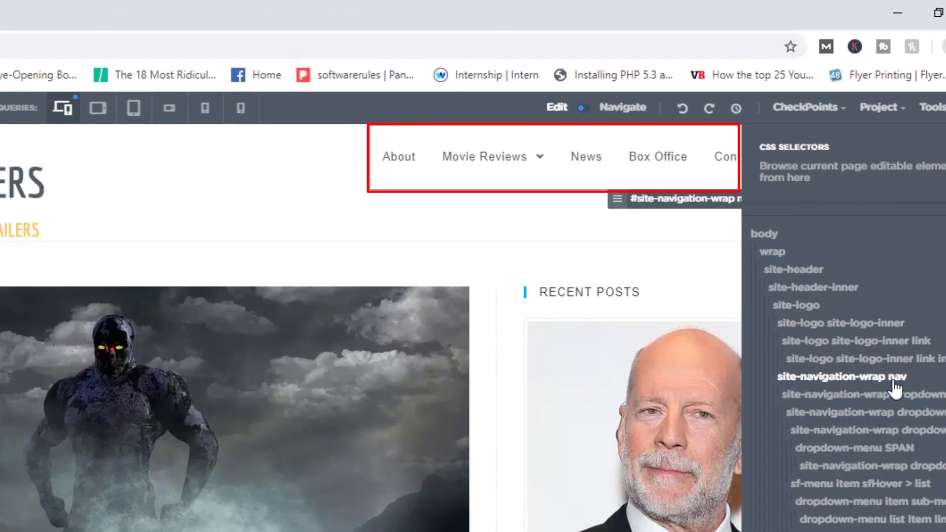
mouse_move(833, 380)
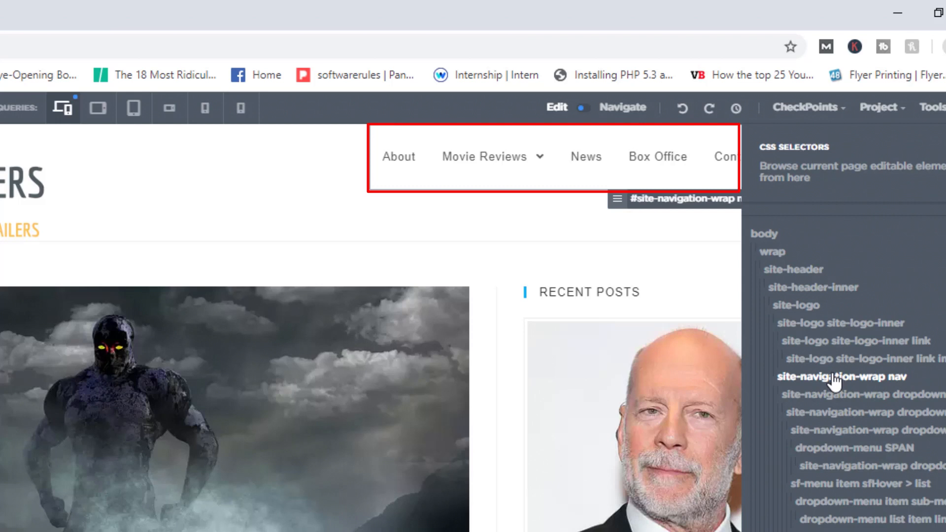
mouse_move(815, 386)
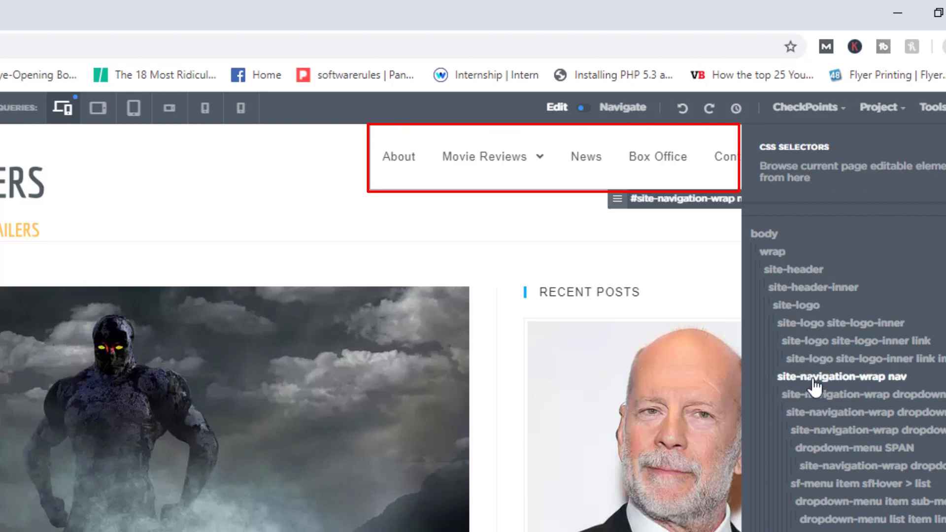
mouse_move(816, 387)
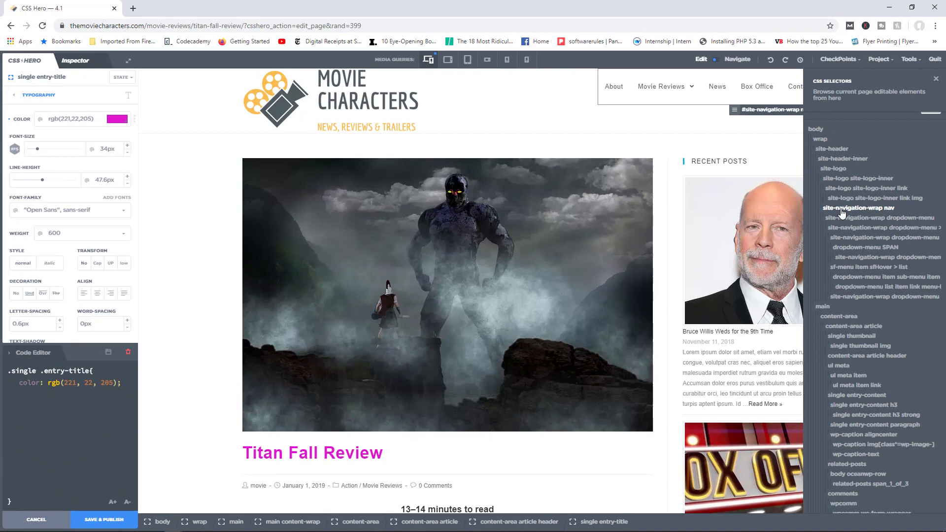
Step: Choose site-navigation-wrap nav as the element to style, loading its properties
left_click(858, 208)
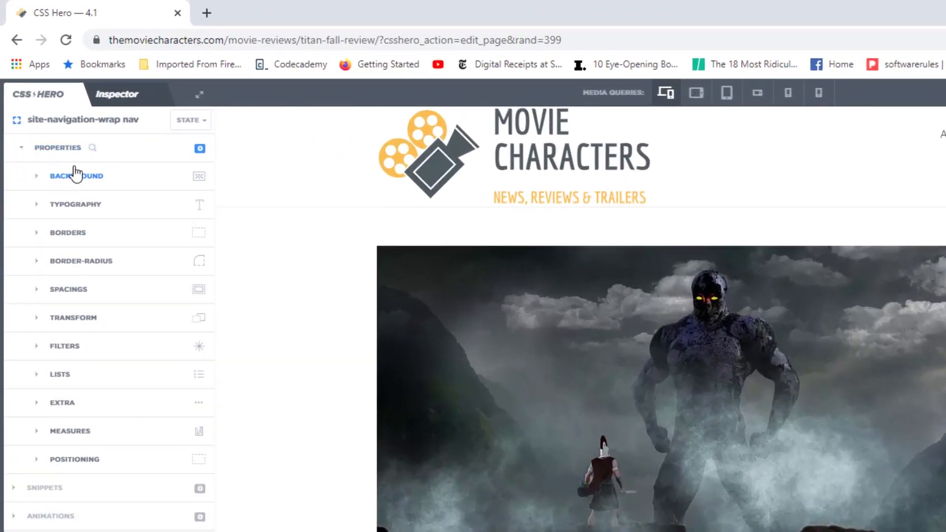
Step: Set the navigation bar's background to black rgb(0,0,0) and confirm it in the stylesheet
left_click(75, 176)
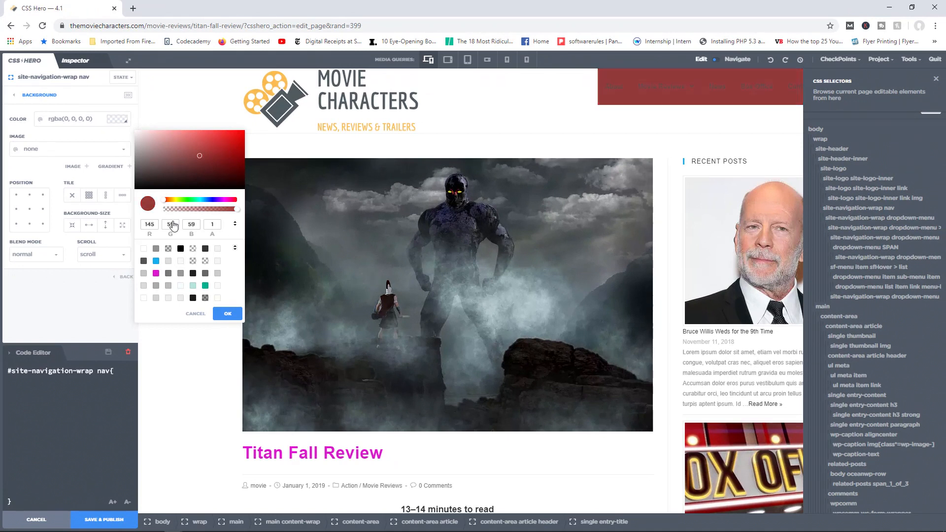
left_click(227, 313)
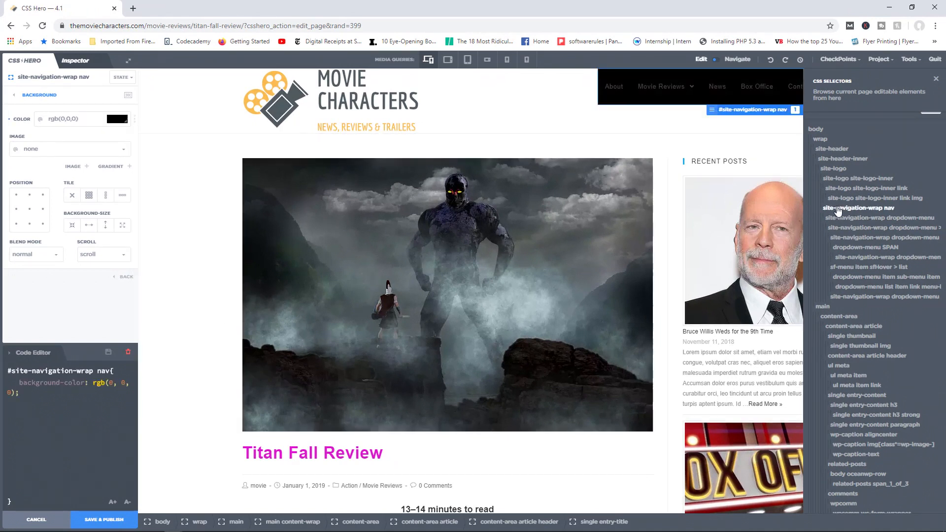
left_click(858, 179)
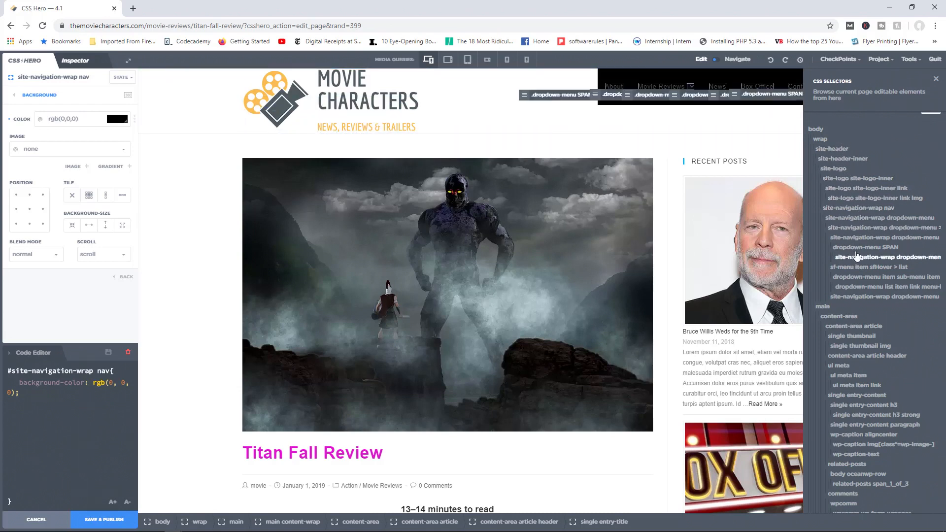
left_click(885, 276)
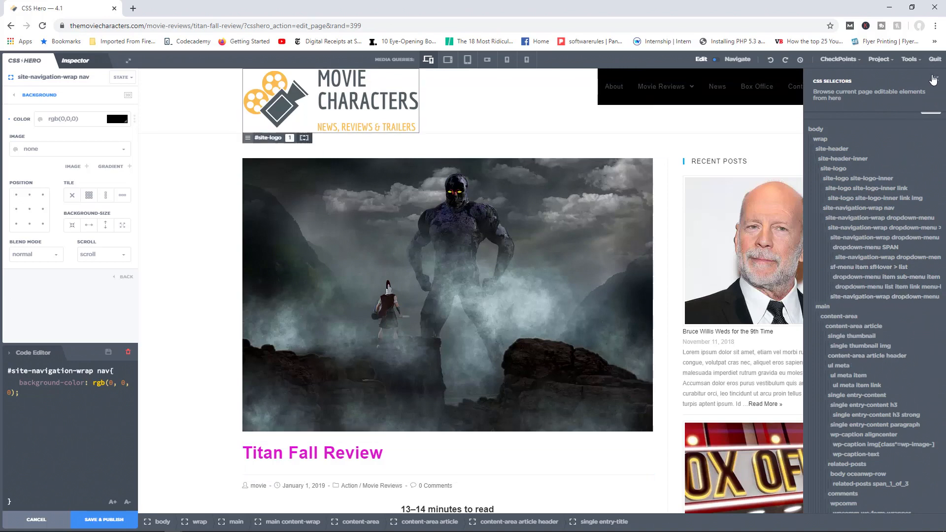
left_click(879, 58)
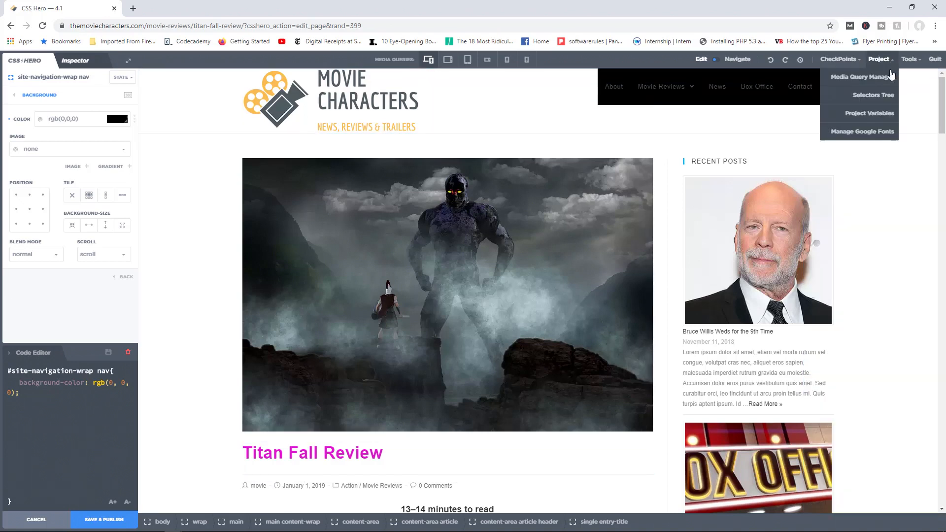
mouse_move(867, 114)
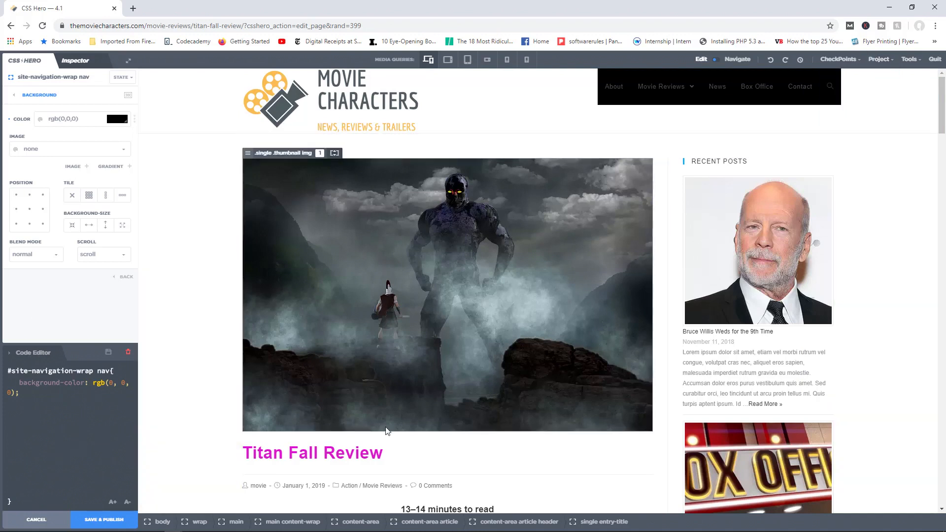
Step: Select the Titan Fall Review title and bring up its Typography colour picker in hex mode
left_click(312, 454)
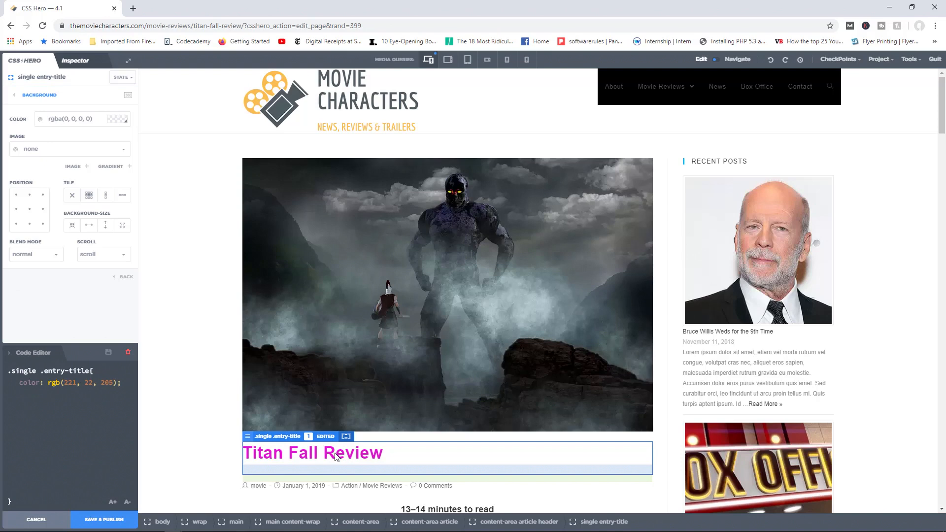
left_click(126, 276)
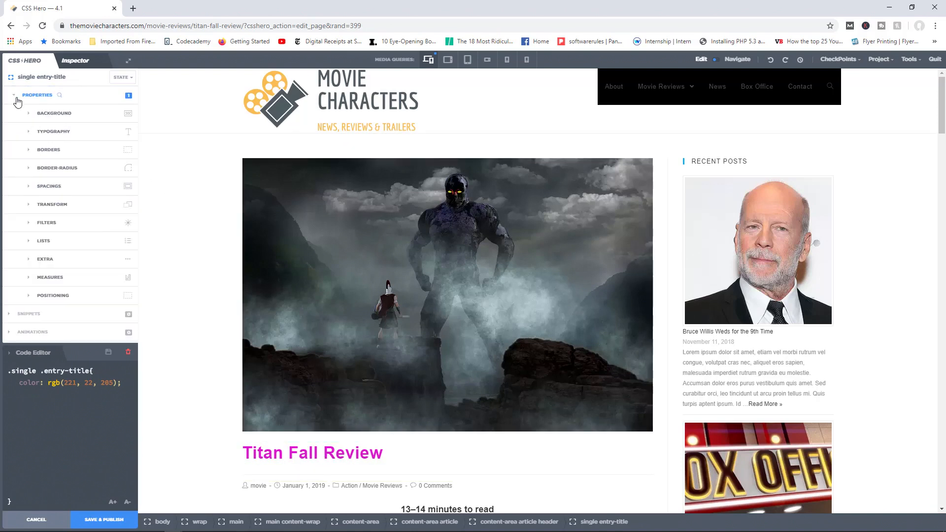
left_click(54, 131)
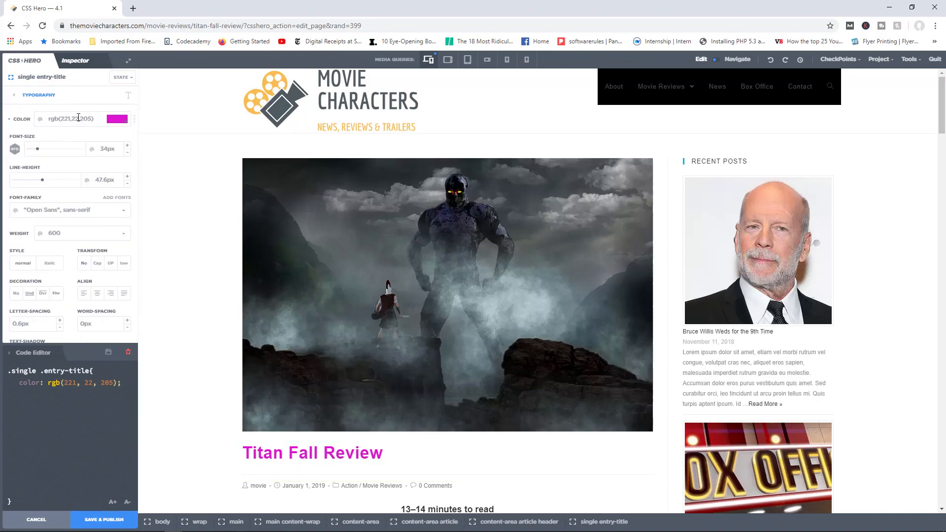
left_click(117, 118)
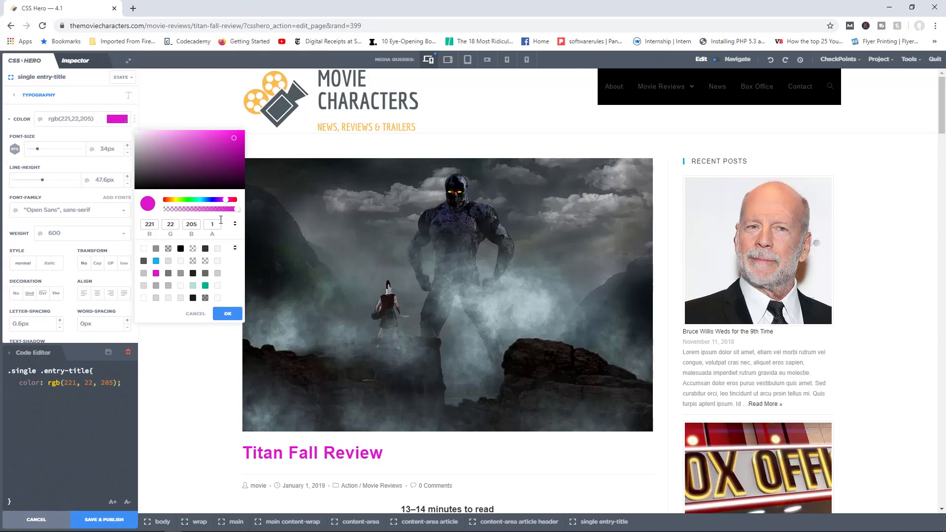
left_click(234, 224)
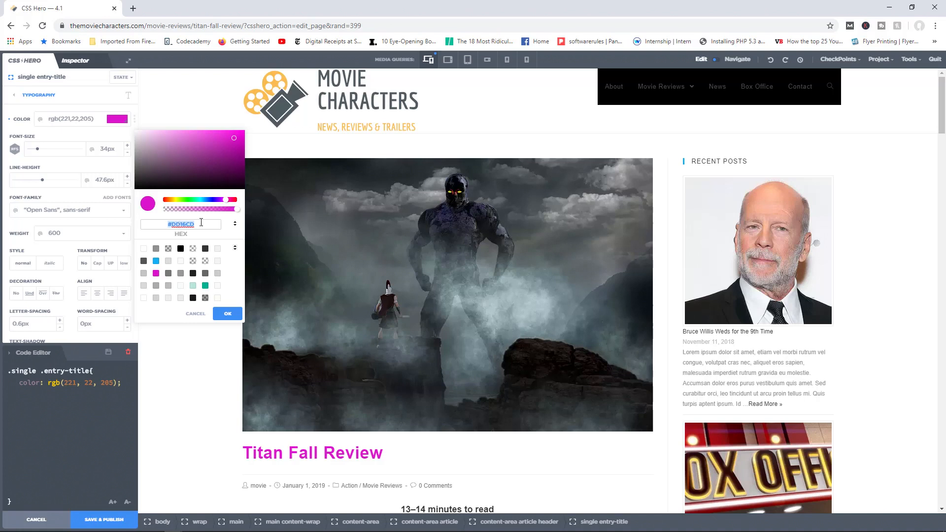
Step: Settle the title colour on the softer pinkish-magenta #C460BC and confirm it
left_click(229, 142)
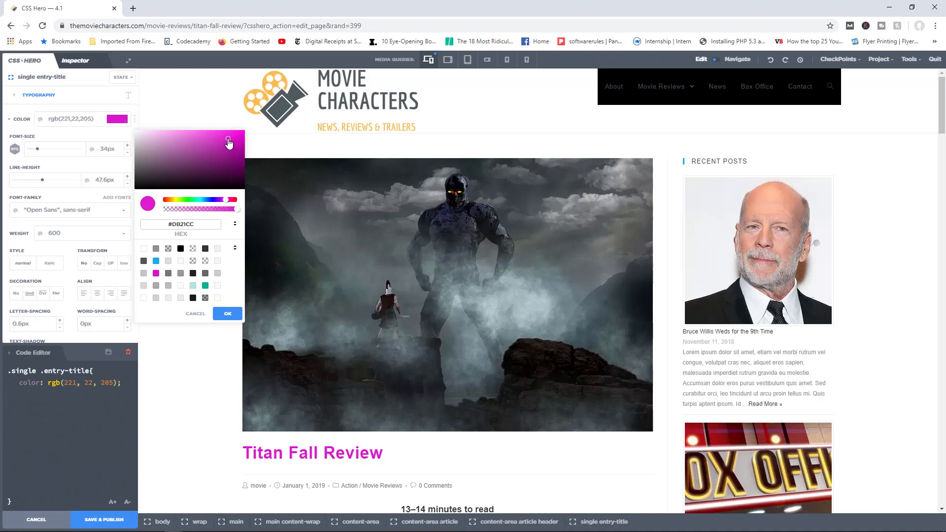
left_click(190, 144)
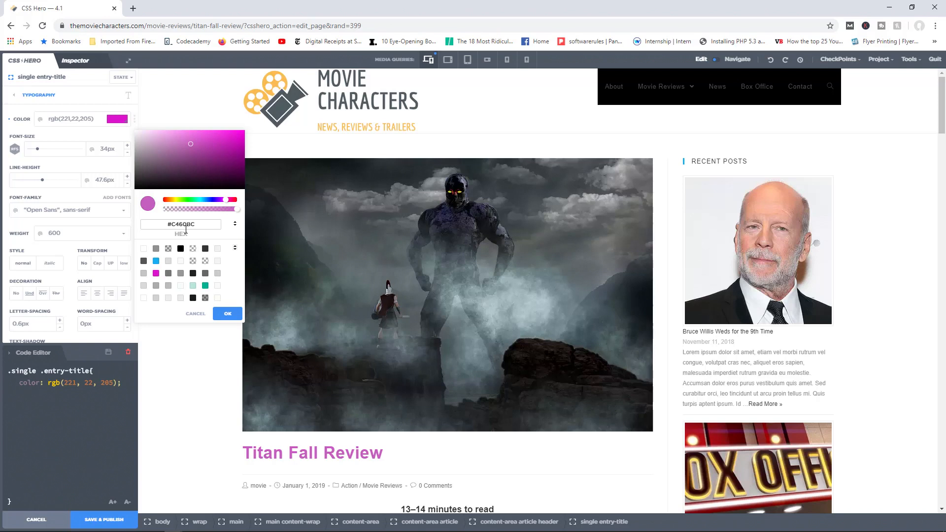
mouse_move(178, 166)
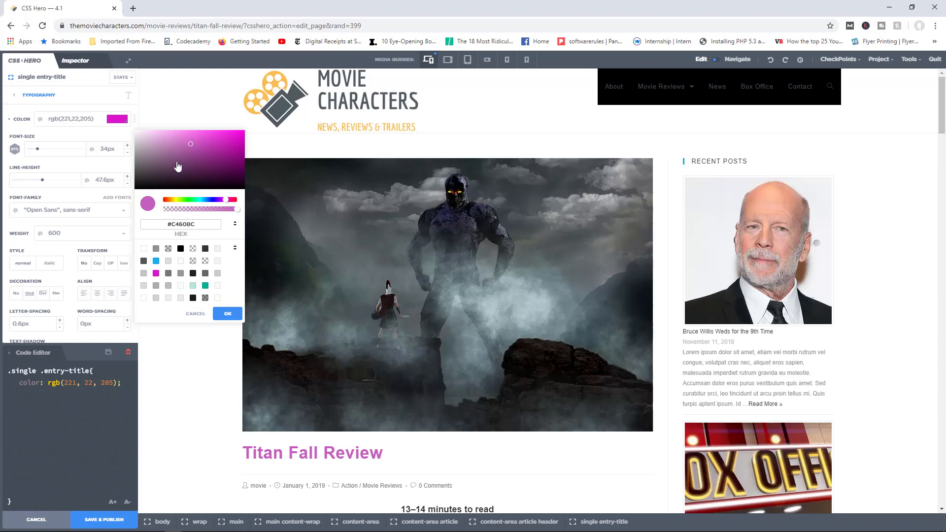
mouse_move(186, 174)
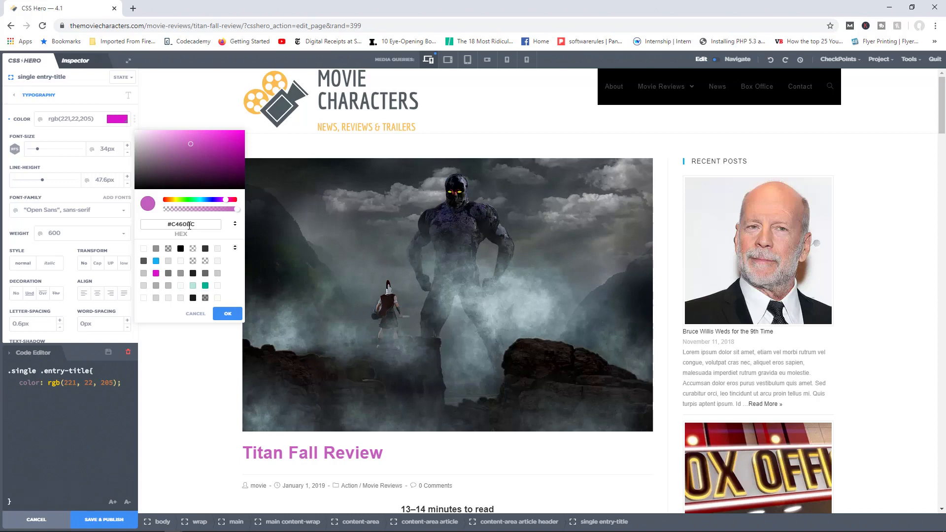
left_click(878, 59)
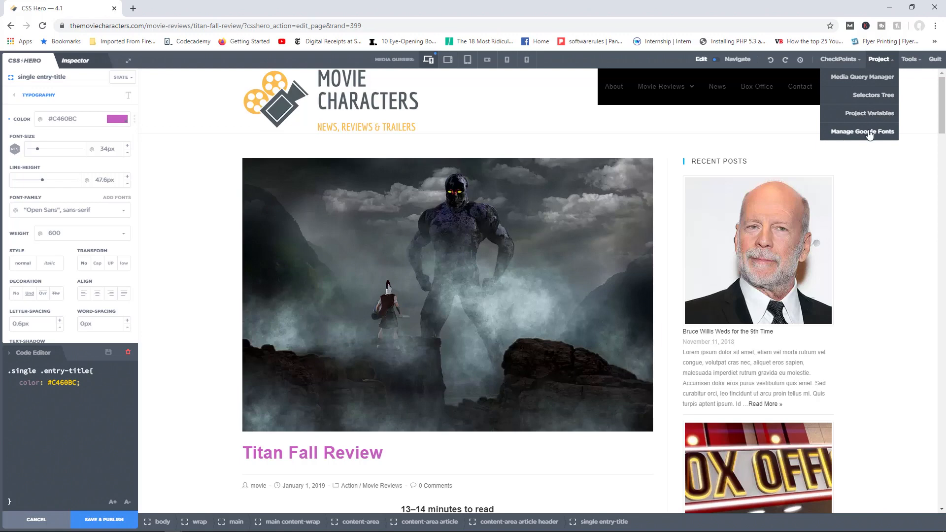
left_click(862, 131)
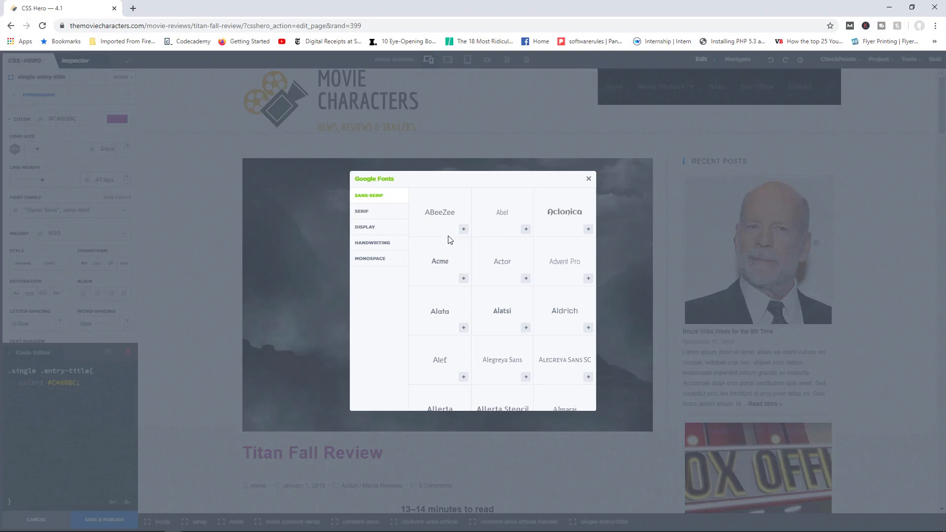
mouse_move(384, 216)
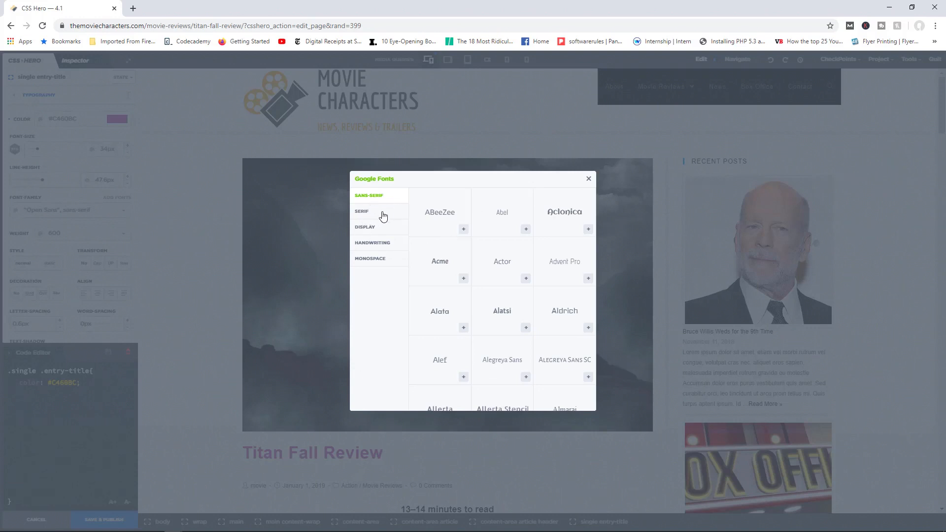
mouse_move(380, 199)
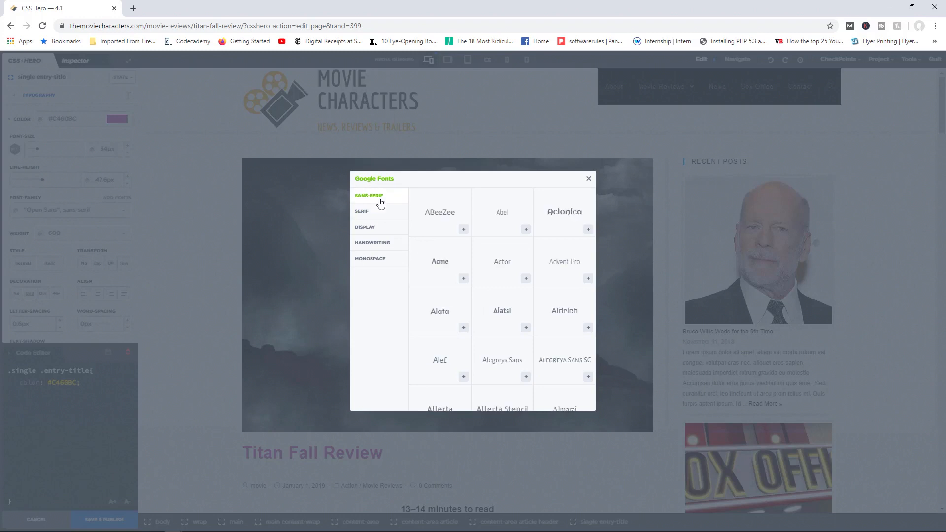
mouse_move(442, 225)
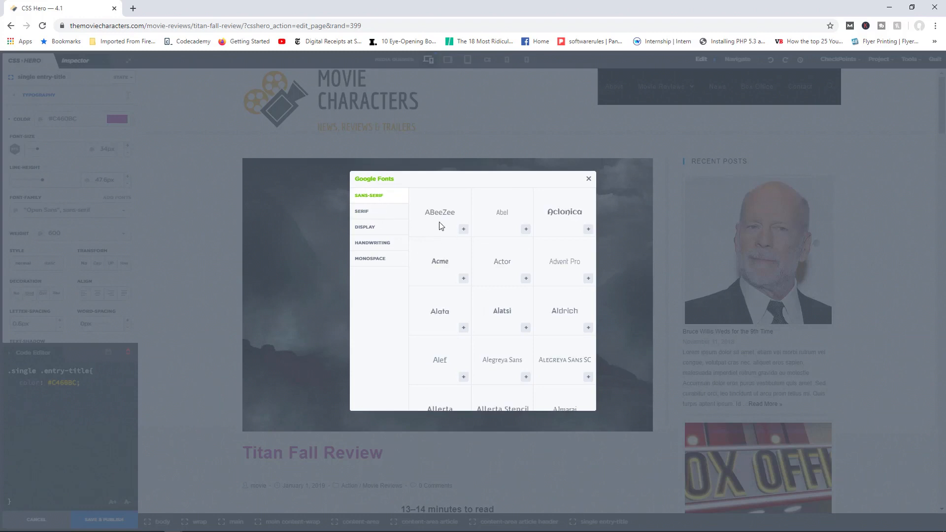
mouse_move(463, 230)
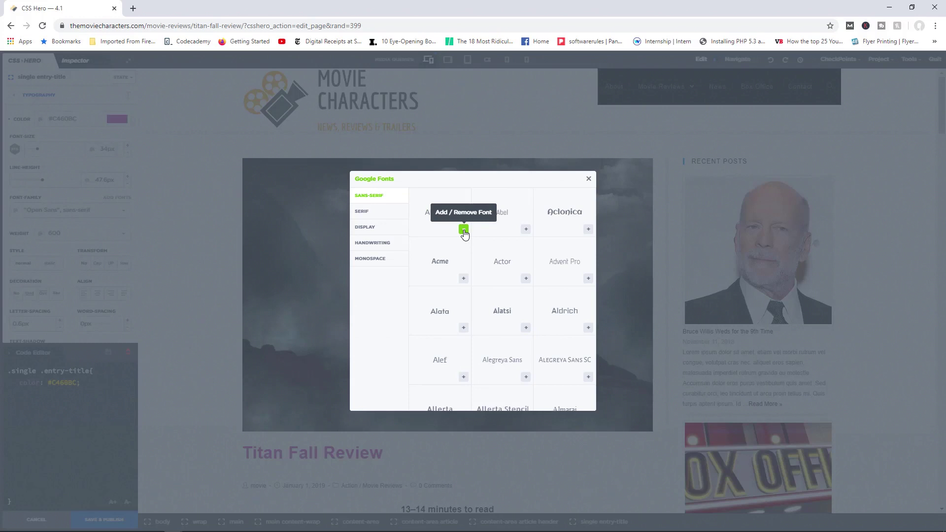
left_click(463, 228)
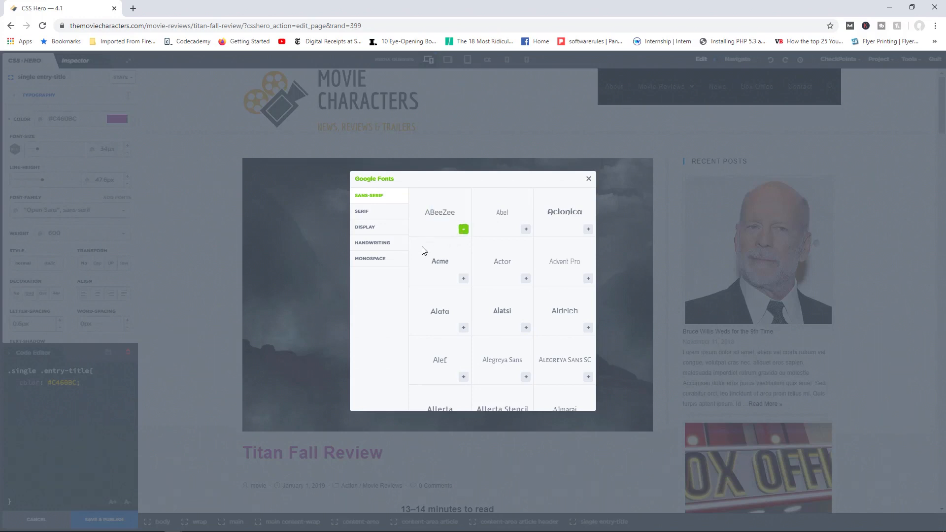
mouse_move(437, 265)
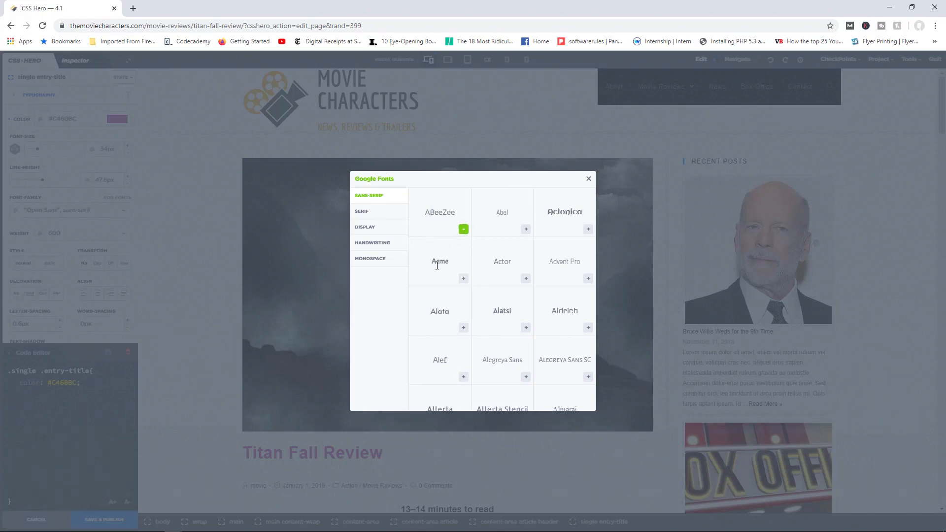
mouse_move(444, 224)
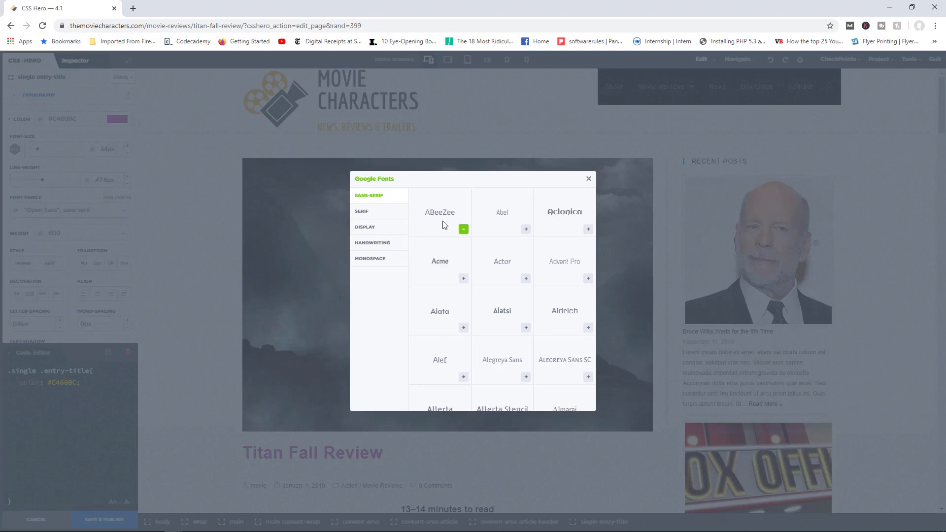
mouse_move(463, 230)
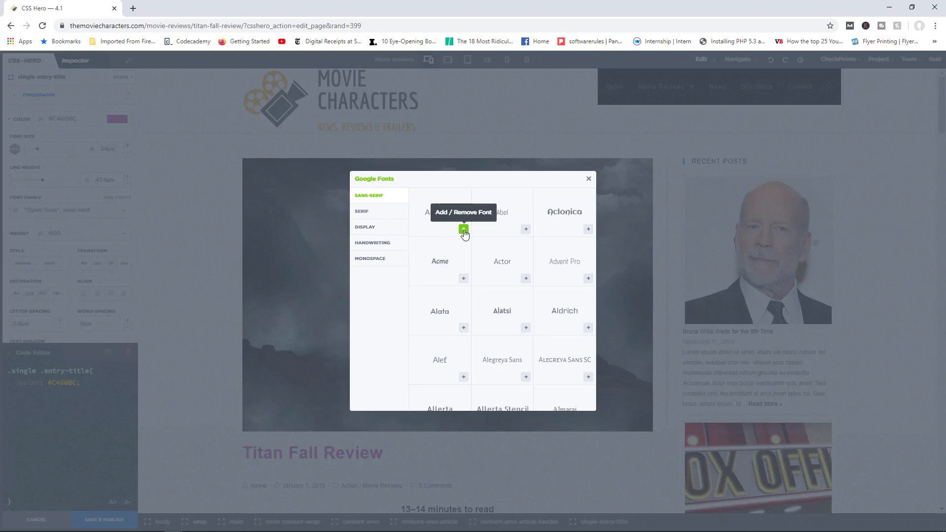
mouse_move(512, 240)
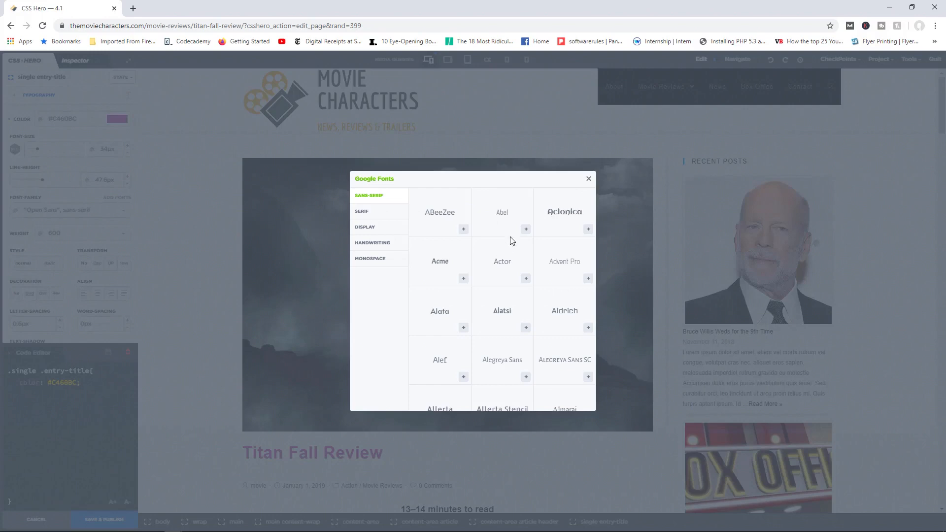
mouse_move(403, 242)
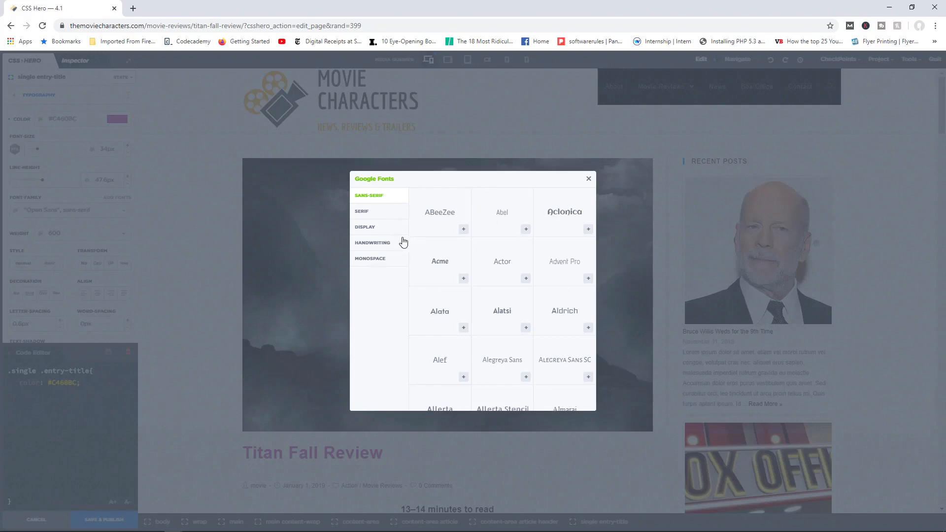
left_click(588, 178)
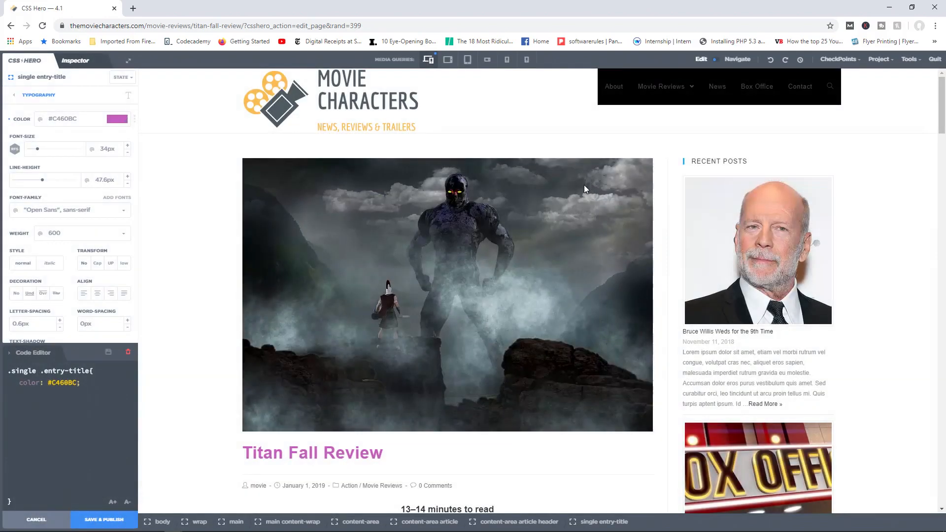
Step: Show the Tools menu with View As Unlogged, Style Login Page and Reset Theme Edits
left_click(911, 58)
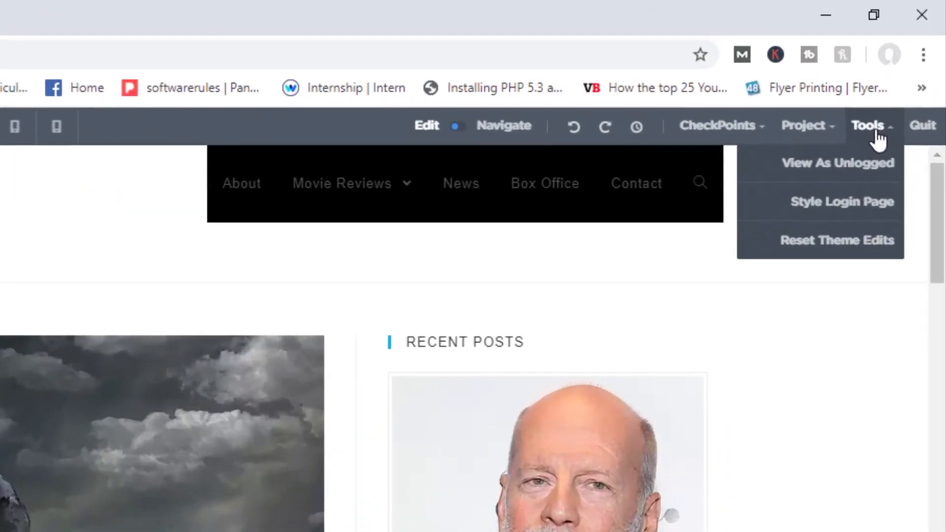
mouse_move(844, 175)
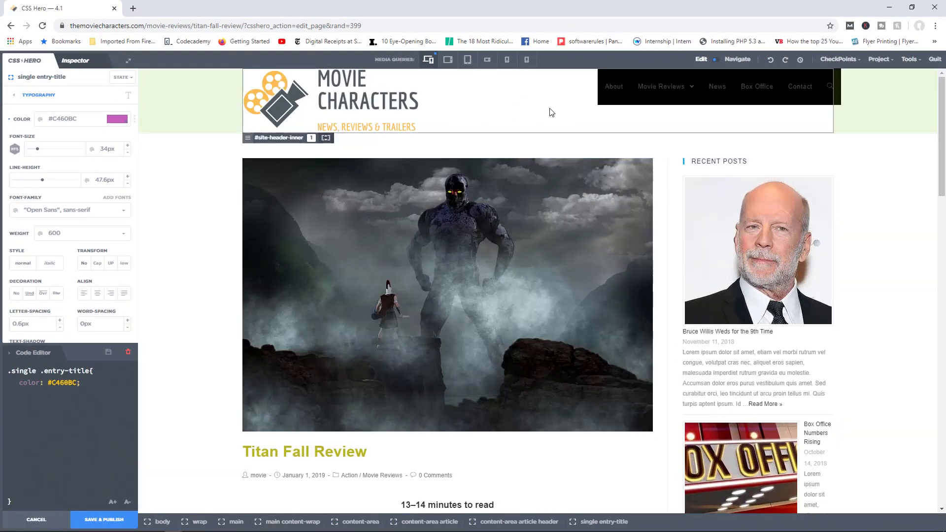
mouse_move(602, 118)
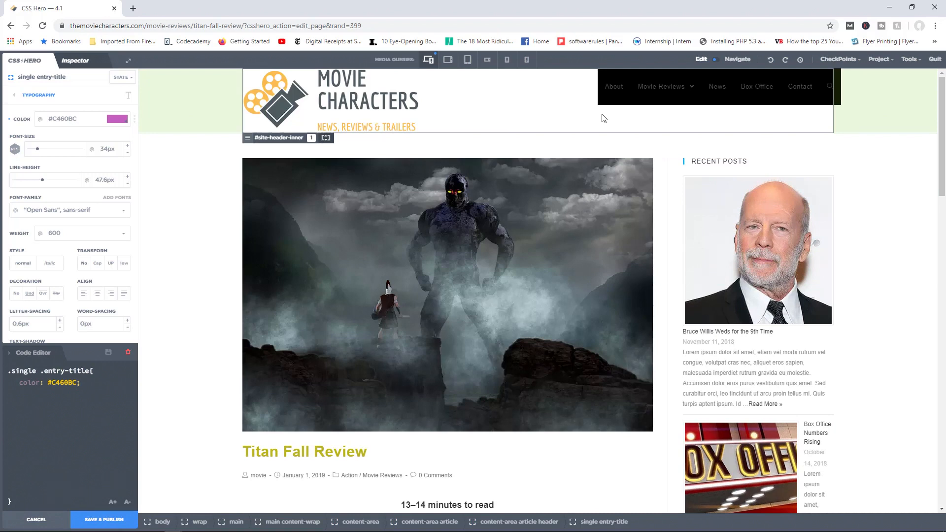
left_click(911, 59)
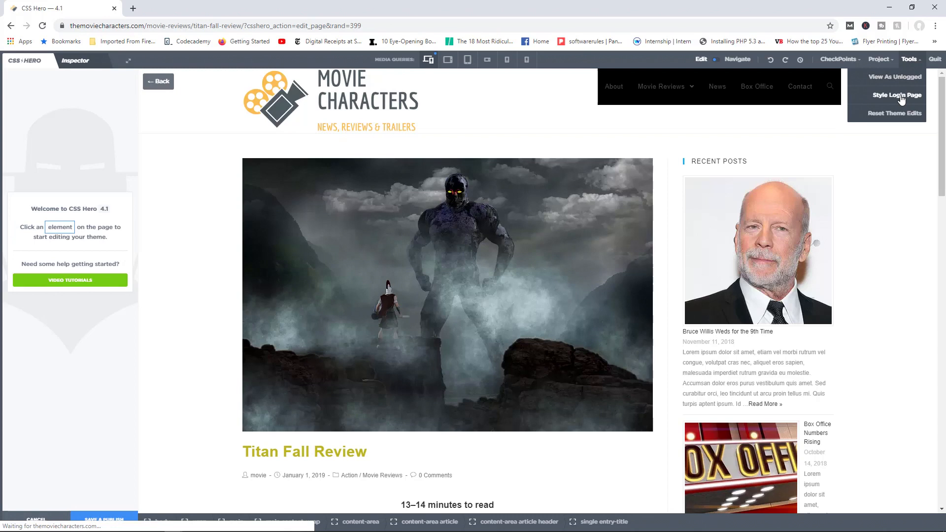
Step: Switch to styling the WordPress login page and select the login form
left_click(898, 95)
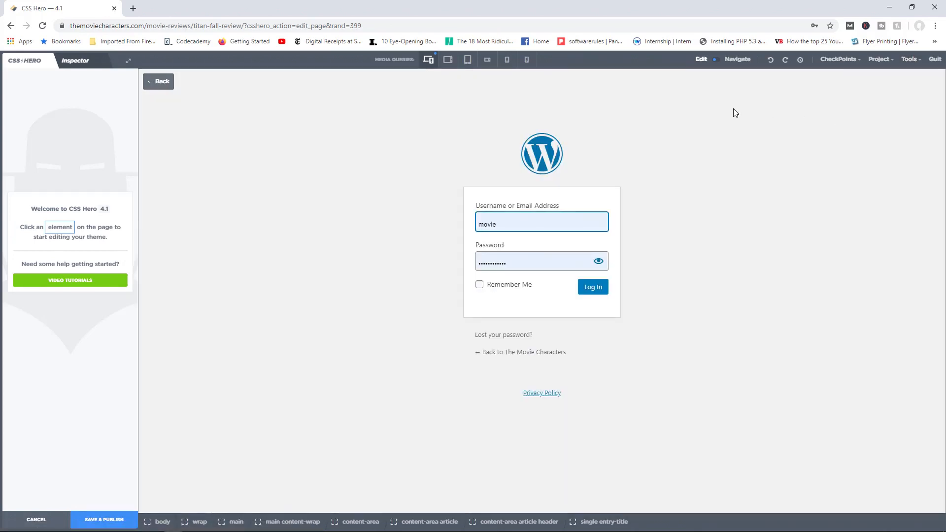
mouse_move(373, 171)
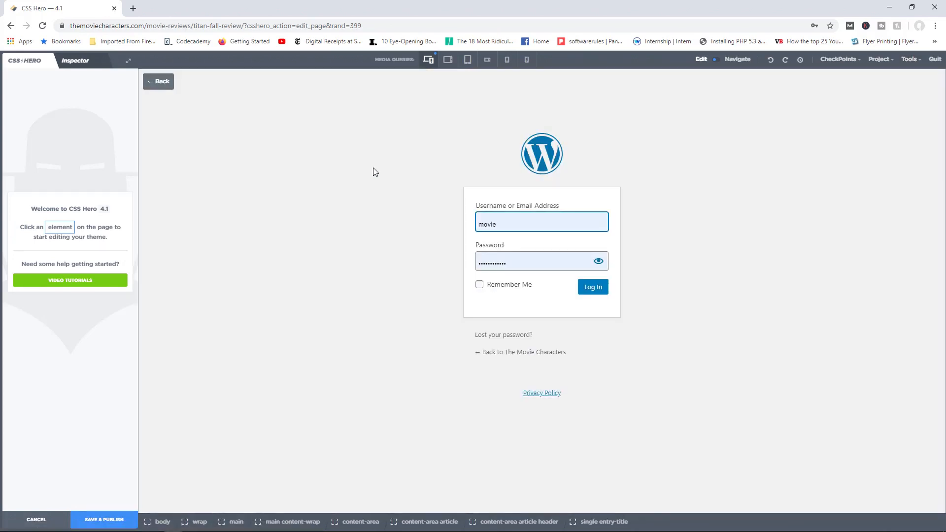
mouse_move(660, 147)
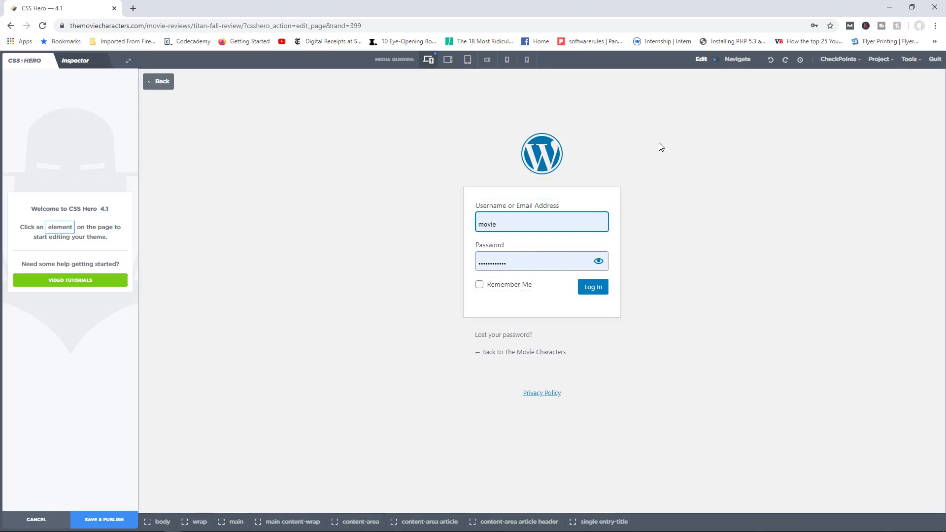
left_click(541, 111)
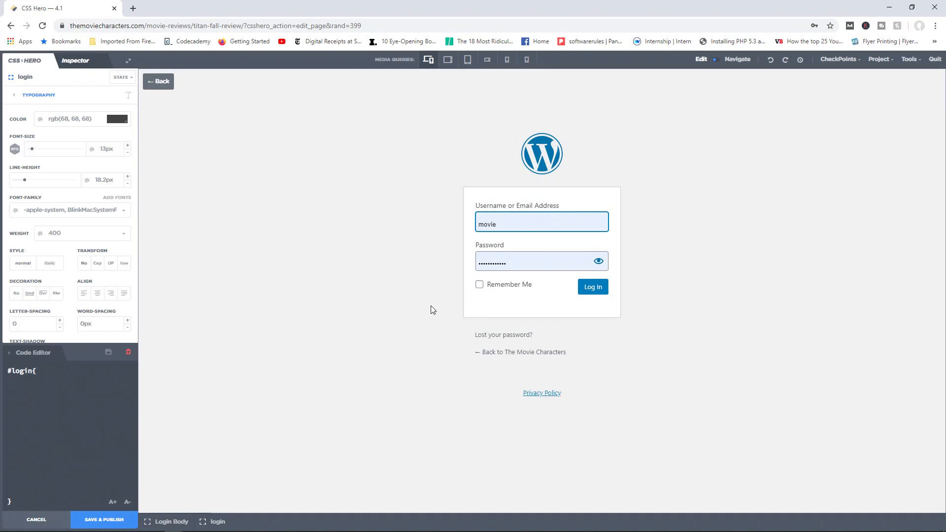
mouse_move(891, 91)
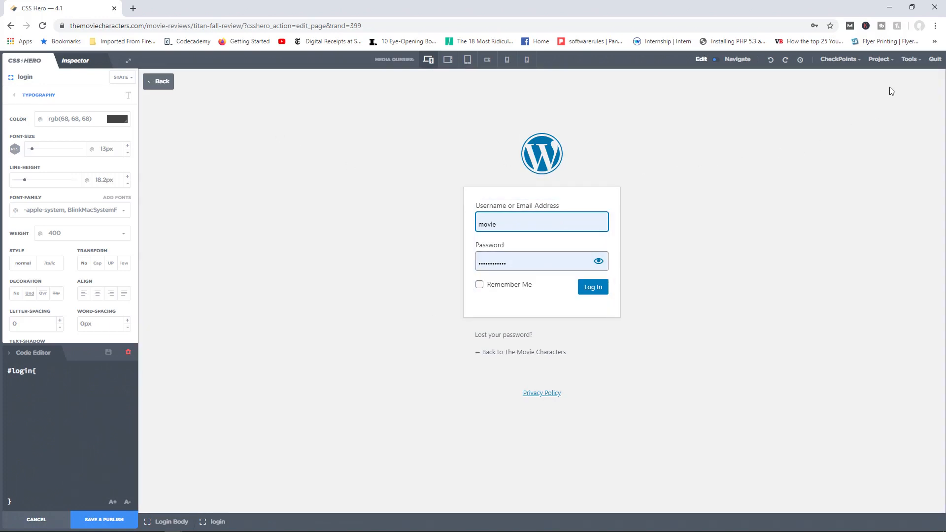
Step: Reset all theme edits via Tools > Reset Theme Edits and confirm the prompt
left_click(911, 59)
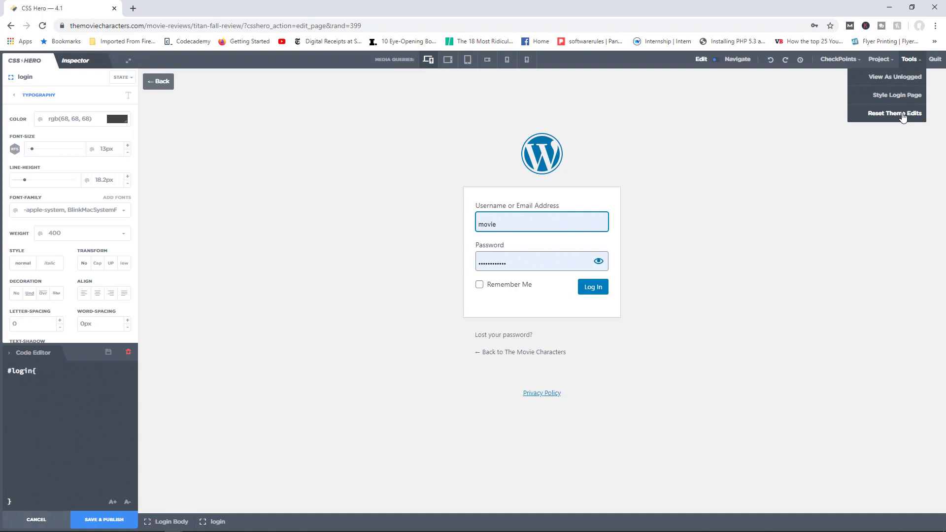
left_click(896, 113)
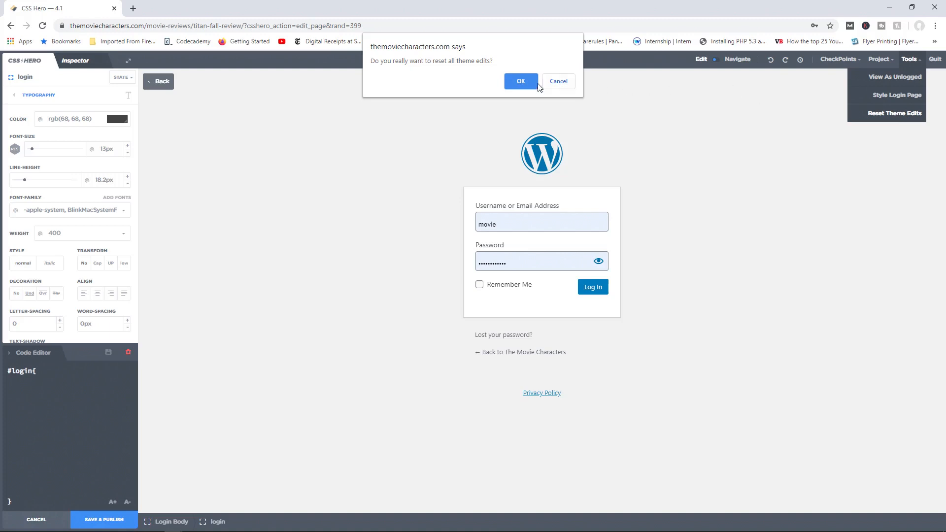
left_click(520, 82)
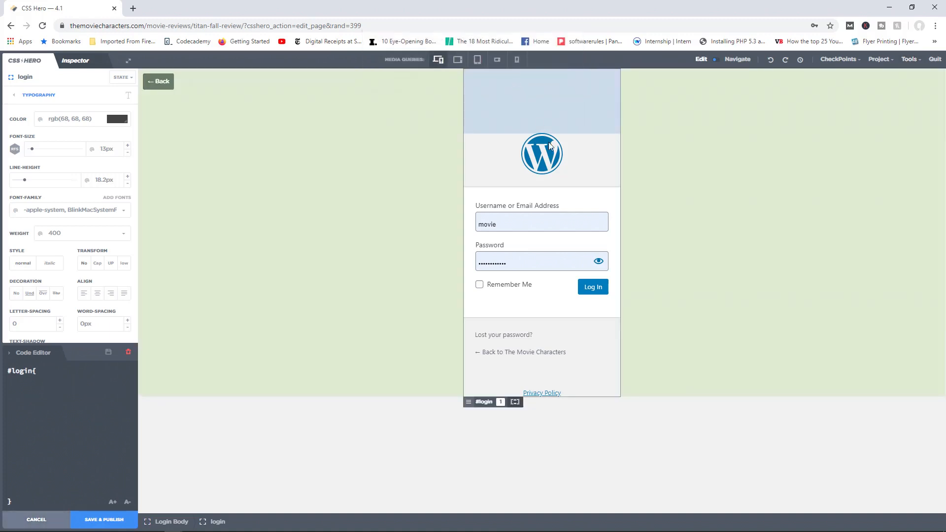